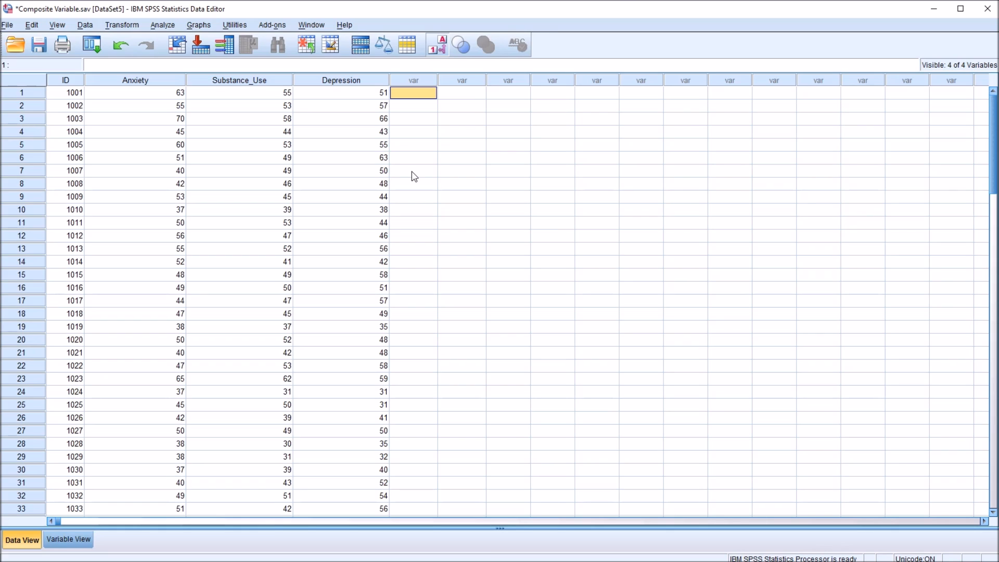
pyautogui.moveTo(152, 100)
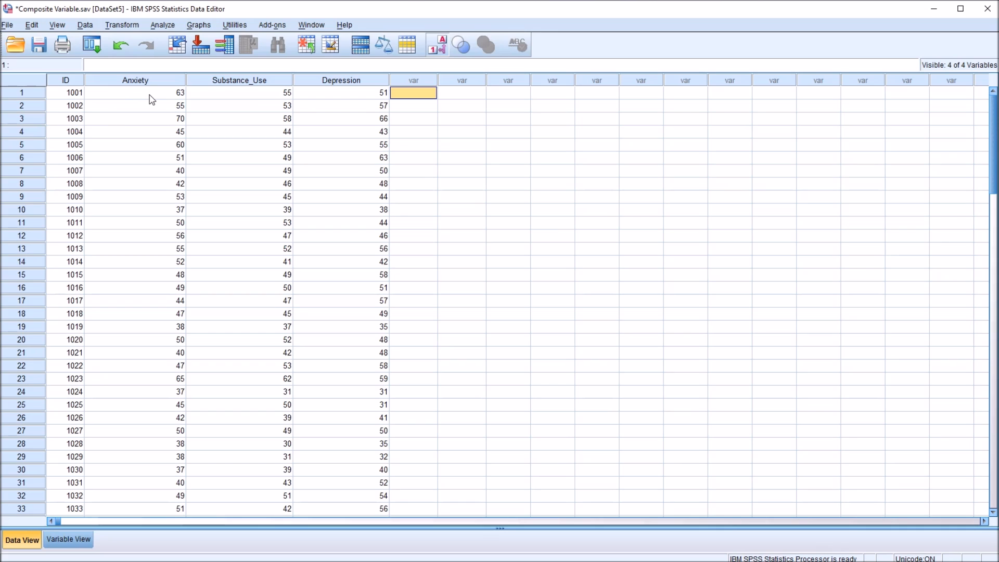
# Step: Review the Anxiety, Substance_Use and Depression score columns in the Data Editor
pyautogui.click(135, 80)
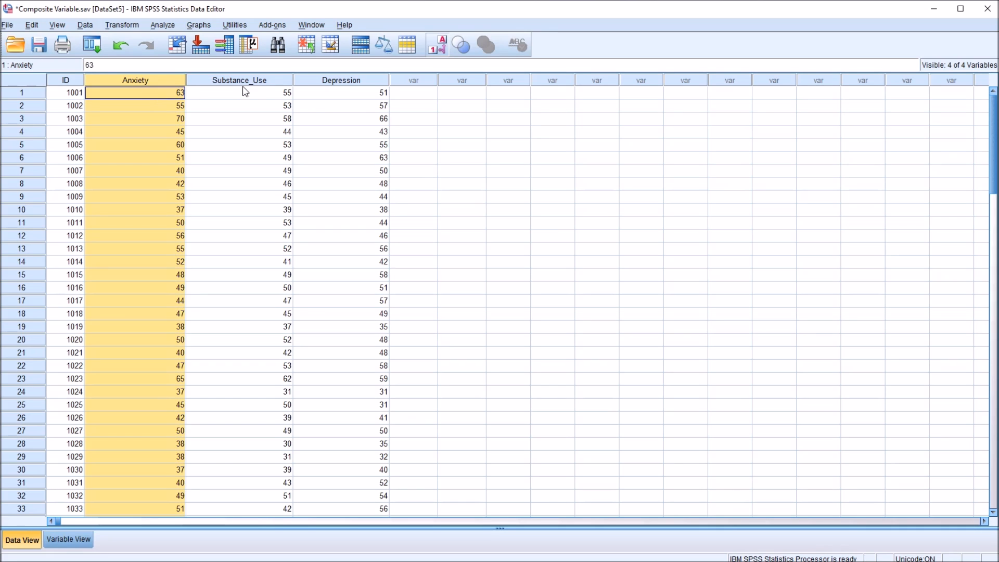
pyautogui.click(240, 93)
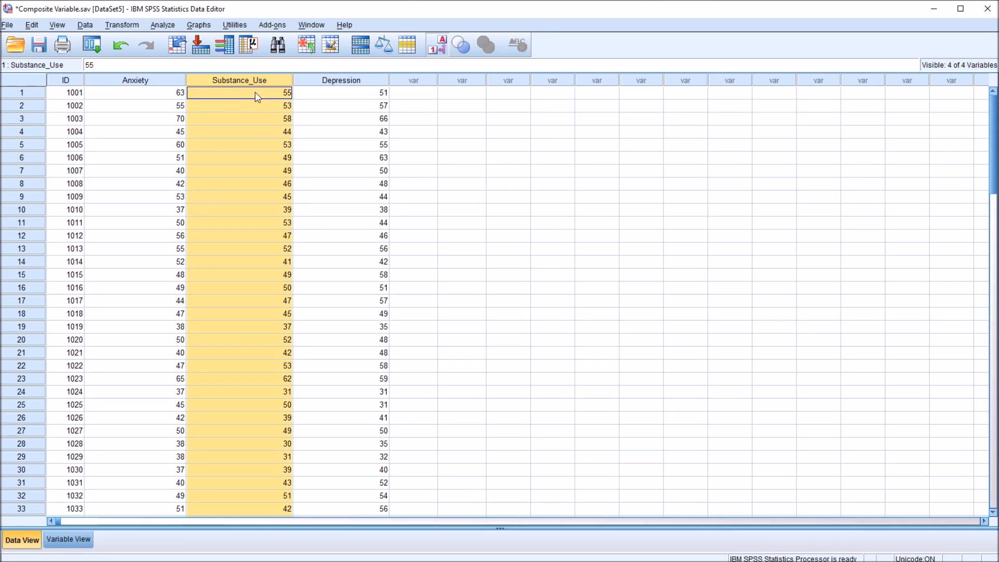
pyautogui.click(341, 93)
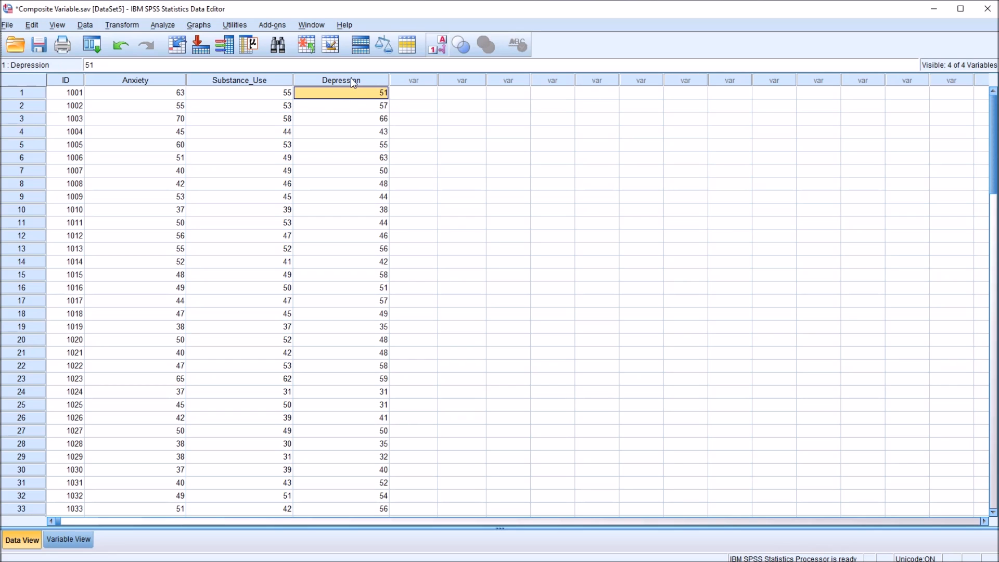
pyautogui.click(341, 80)
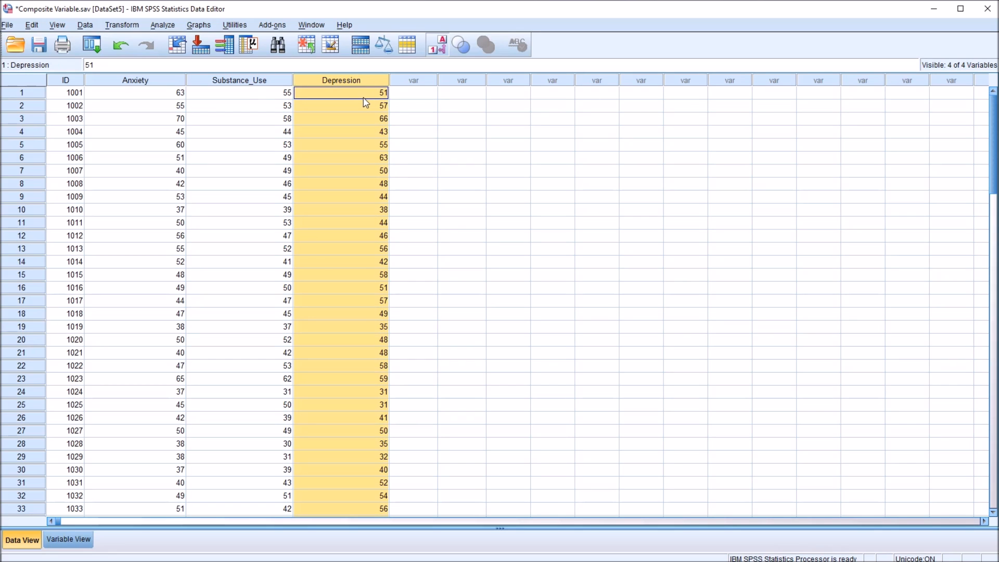
pyautogui.click(414, 92)
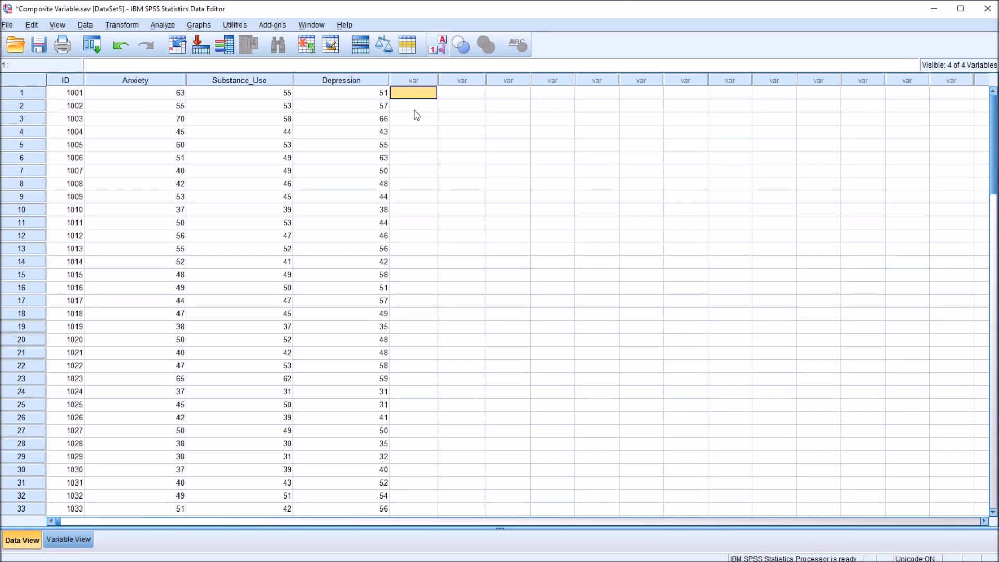
pyautogui.moveTo(144, 100)
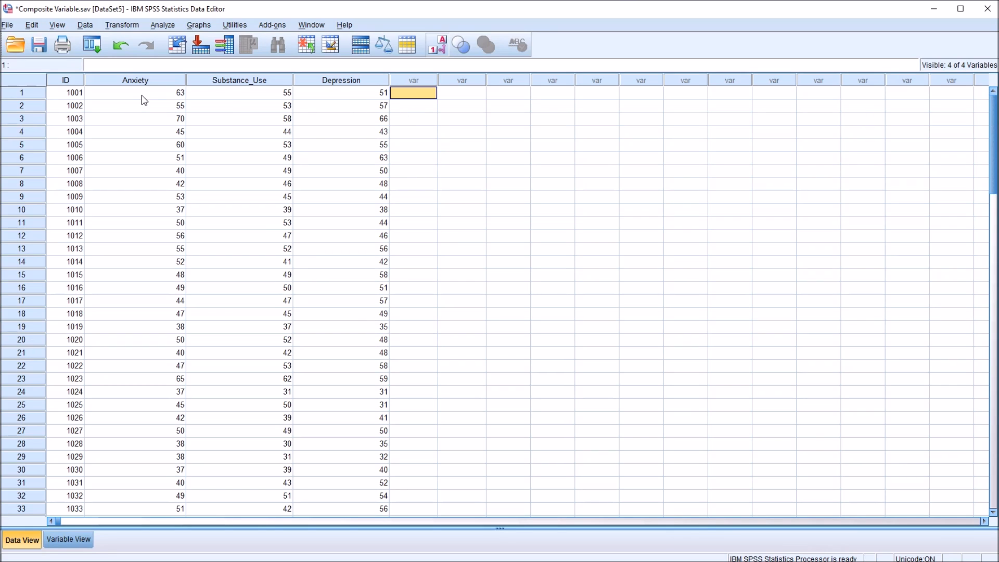
pyautogui.moveTo(146, 88)
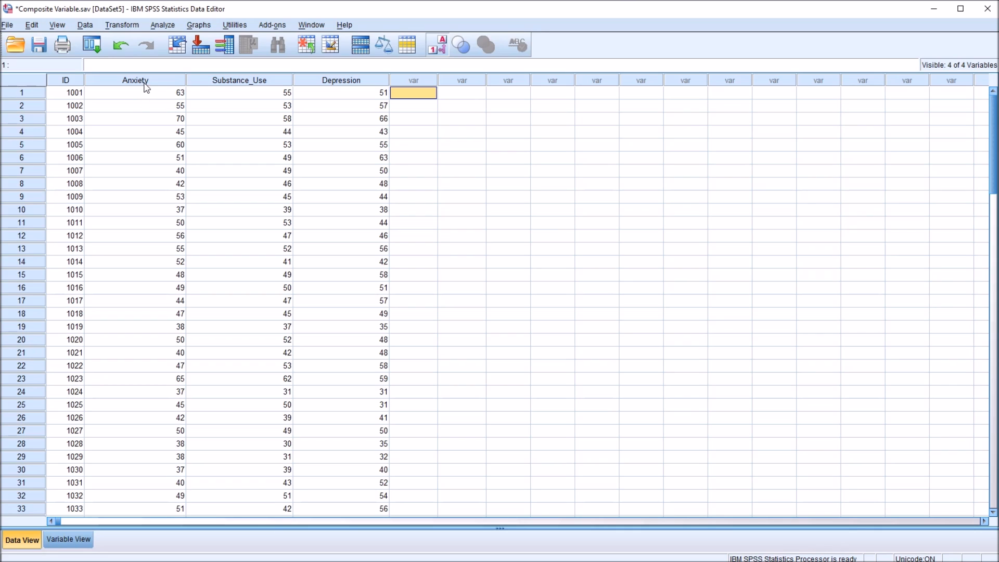
pyautogui.click(135, 93)
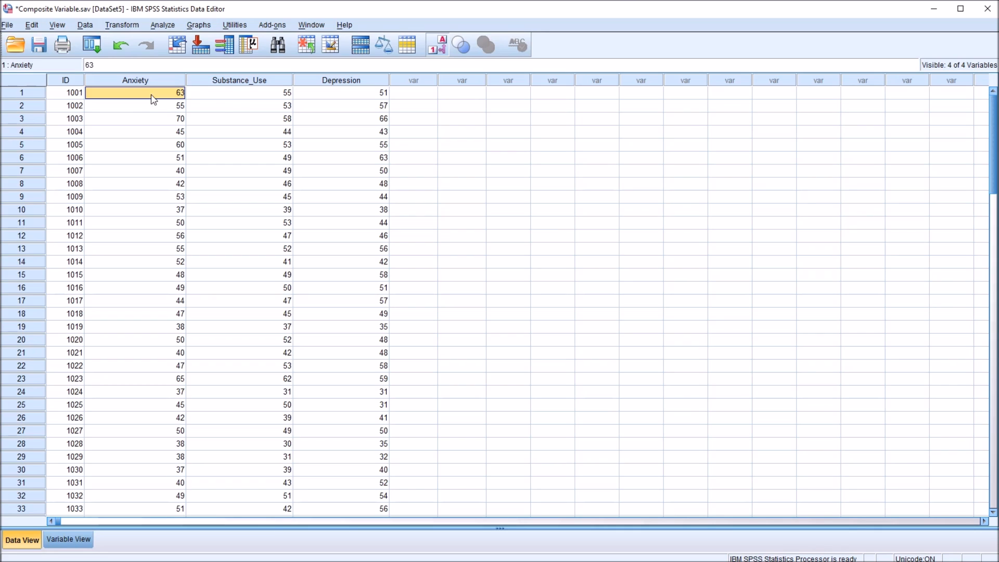
pyautogui.click(240, 92)
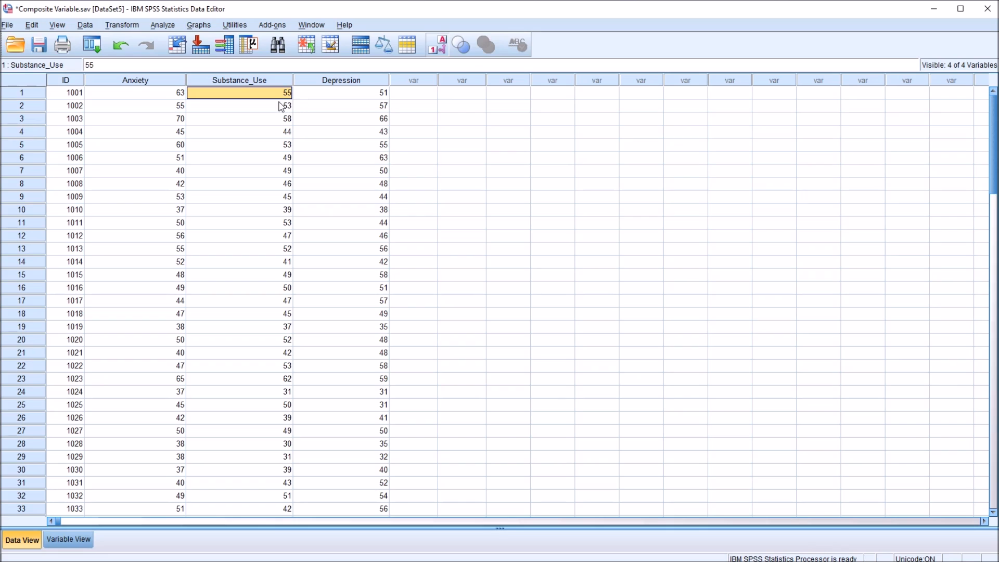
pyautogui.click(341, 92)
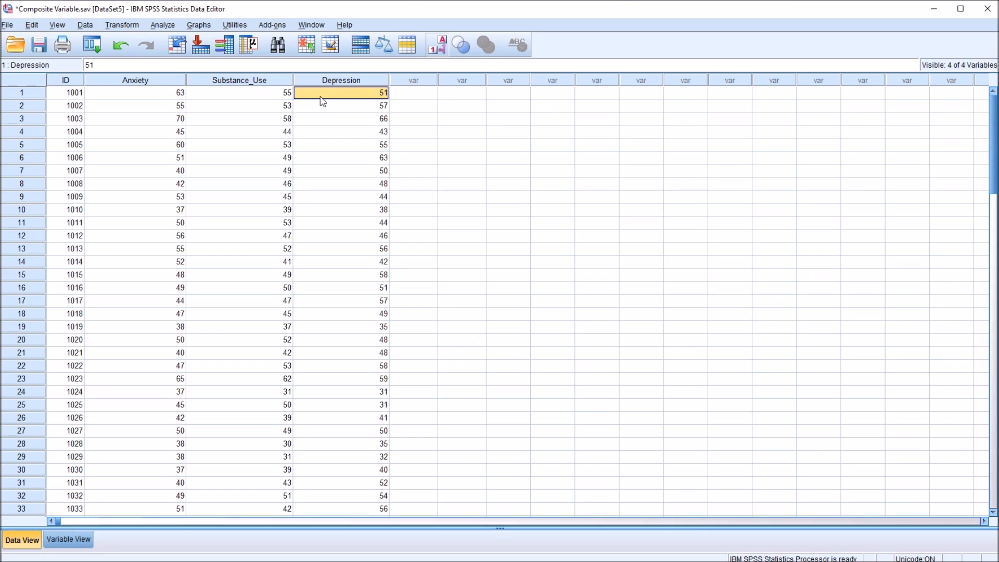
pyautogui.moveTo(343, 136)
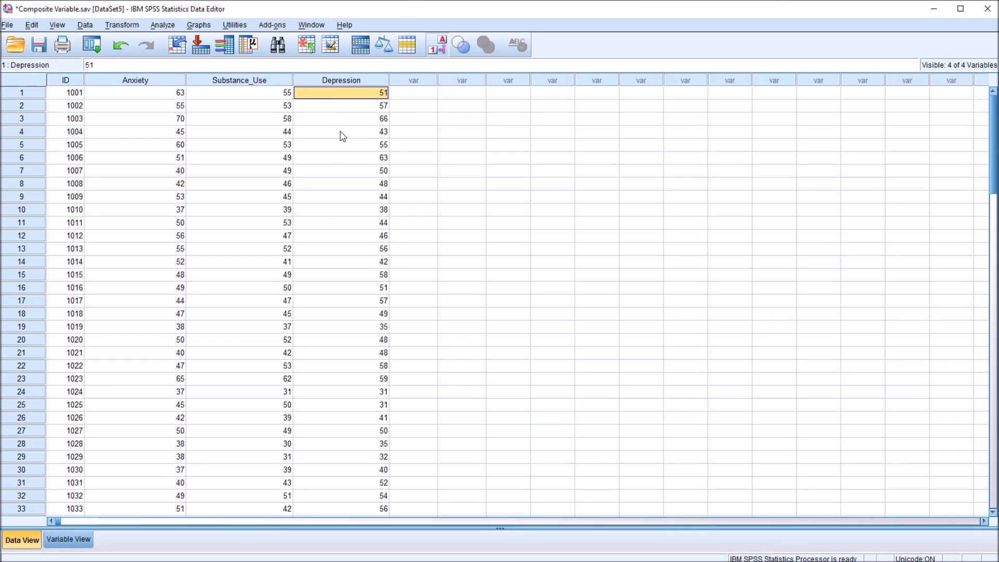
pyautogui.moveTo(342, 135)
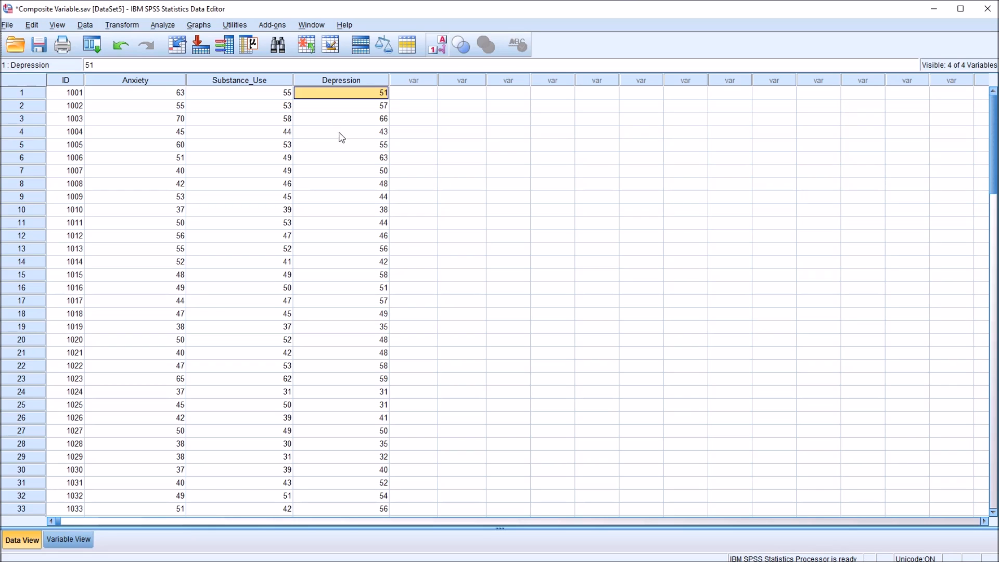
pyautogui.click(134, 92)
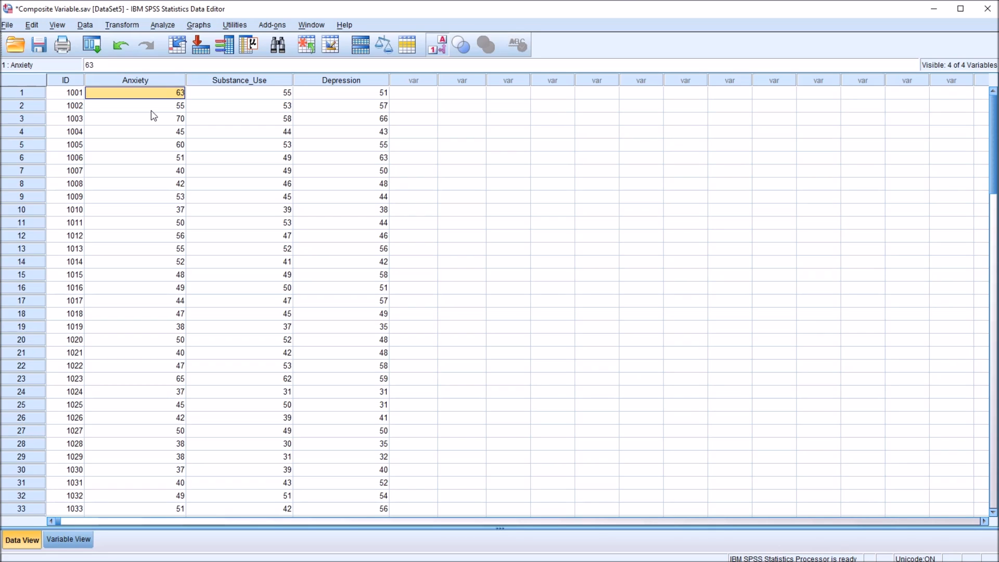
pyautogui.click(135, 80)
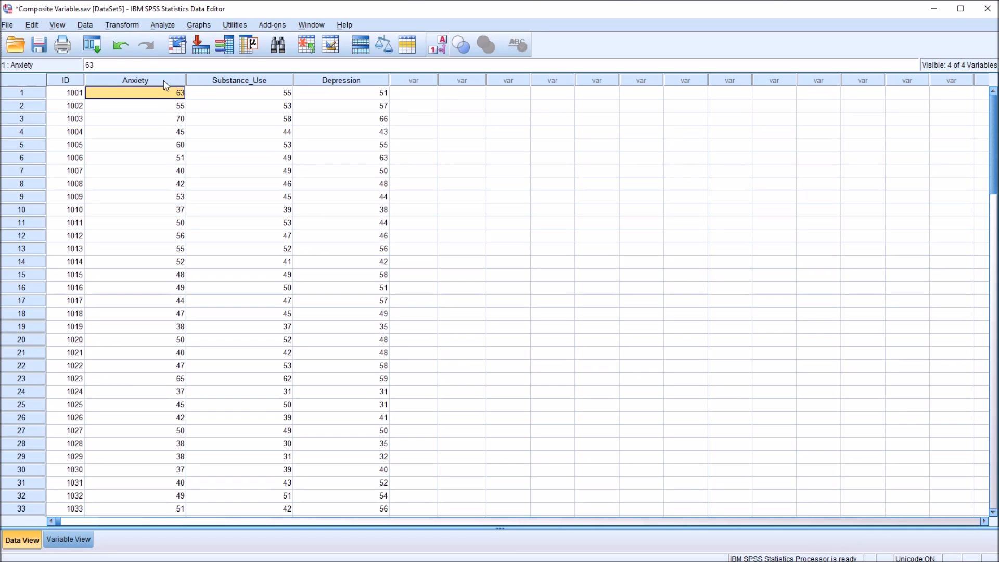
pyautogui.click(134, 80)
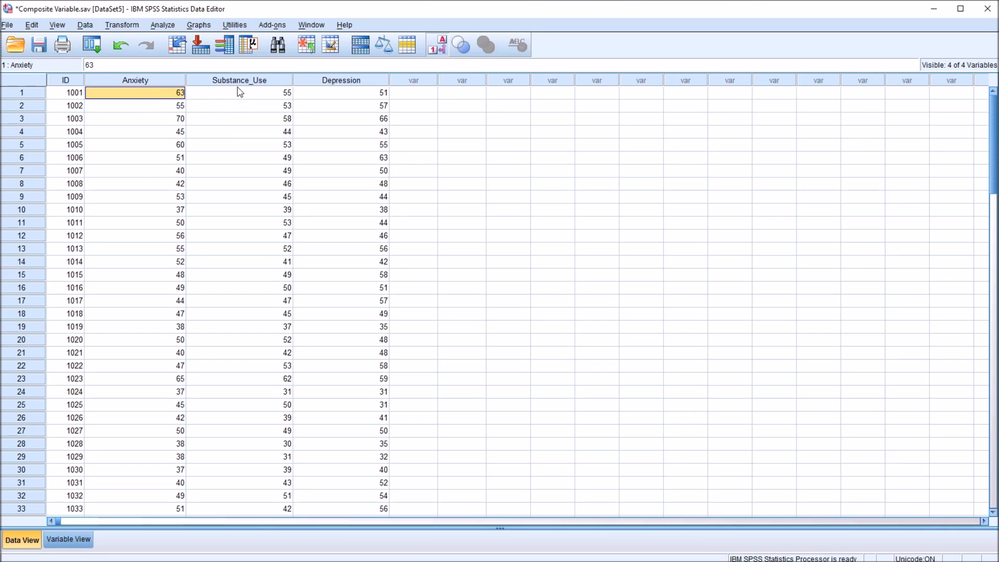
pyautogui.click(341, 93)
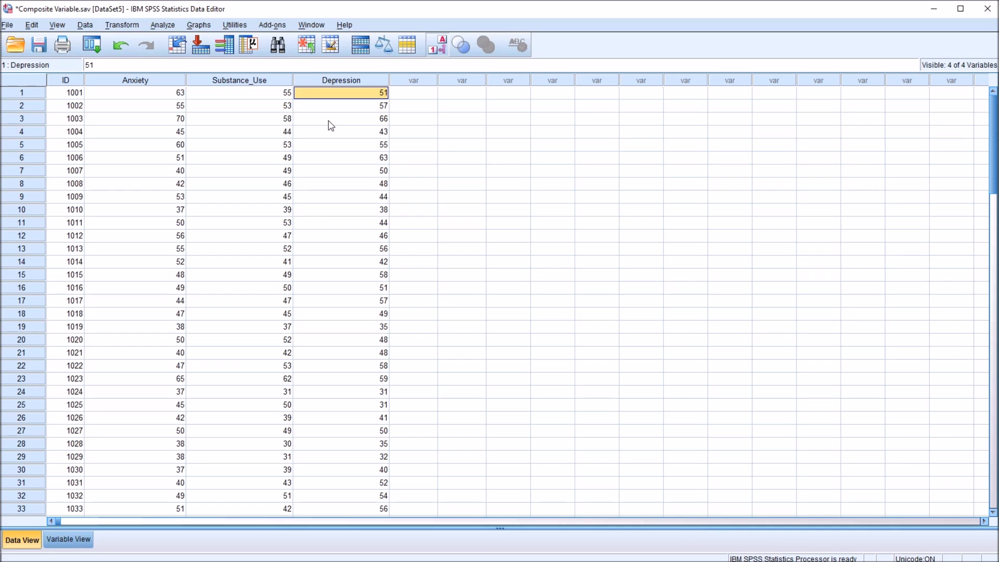
pyautogui.moveTo(435, 427)
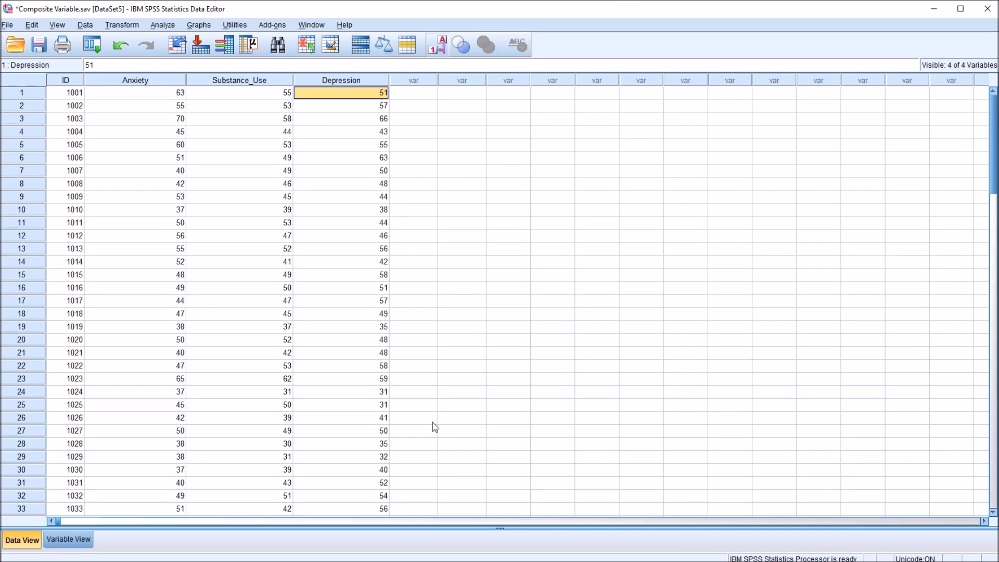
pyautogui.moveTo(143, 114)
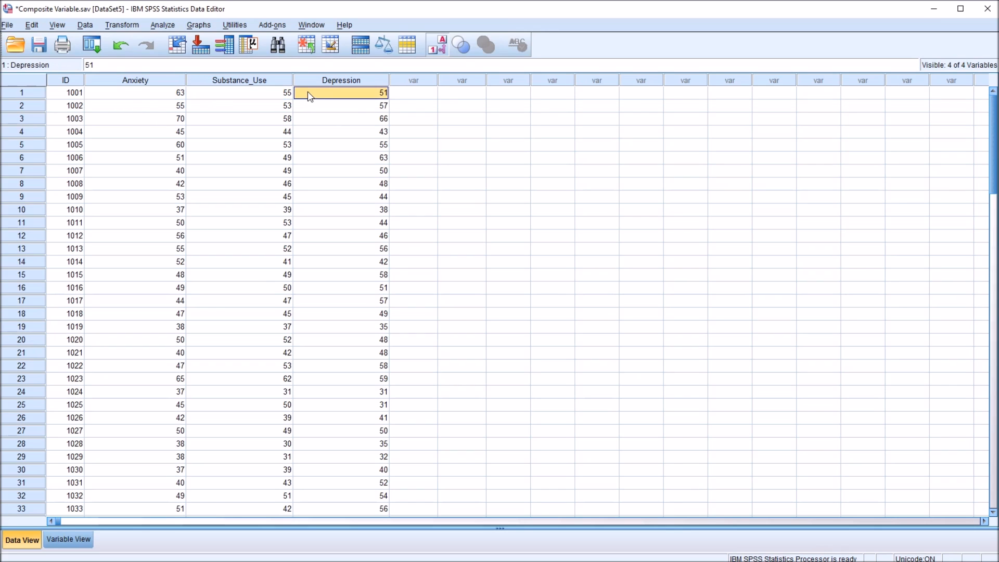
# Step: Inspect the three score columns and the empty column where the composite will go
pyautogui.click(414, 93)
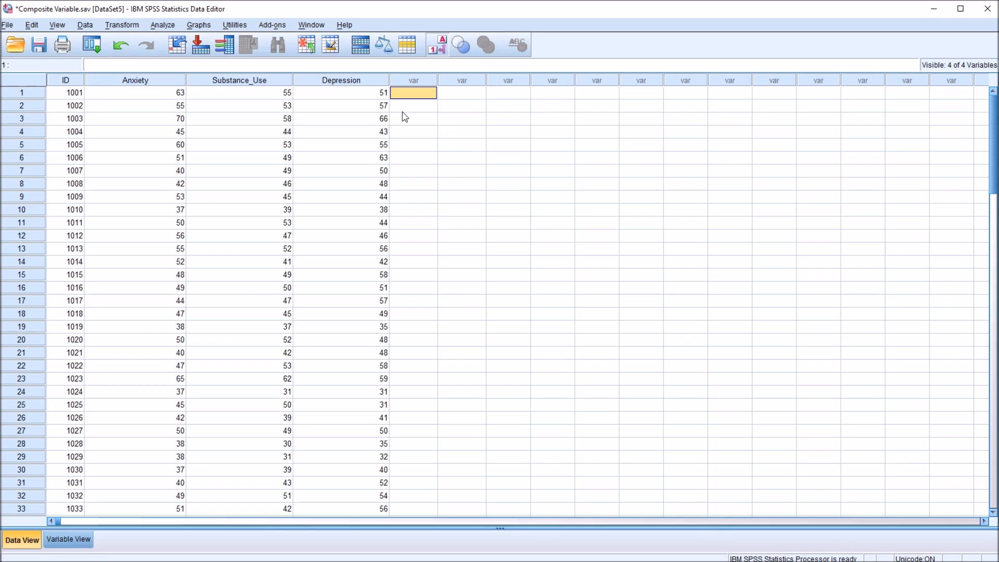
pyautogui.click(239, 80)
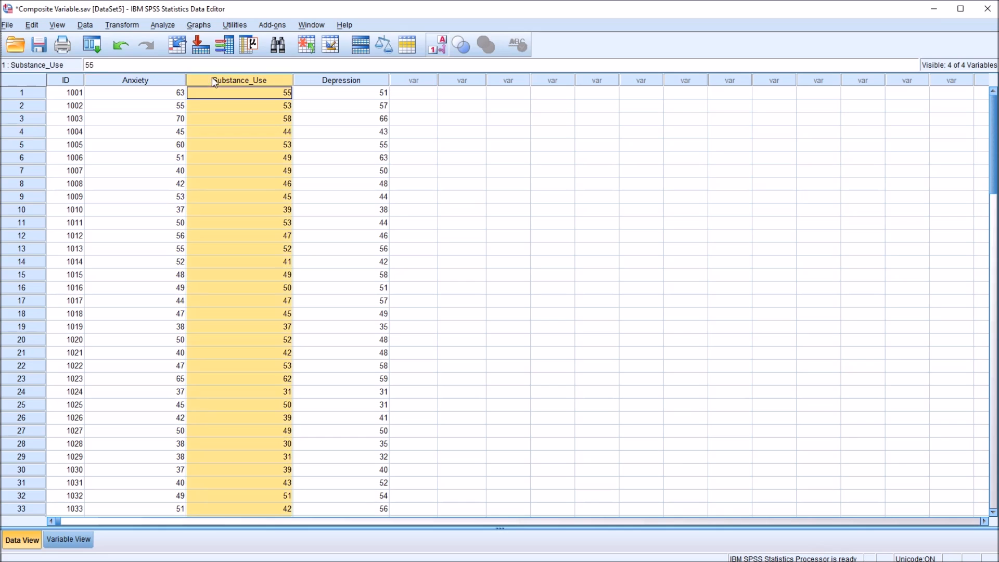
pyautogui.click(341, 92)
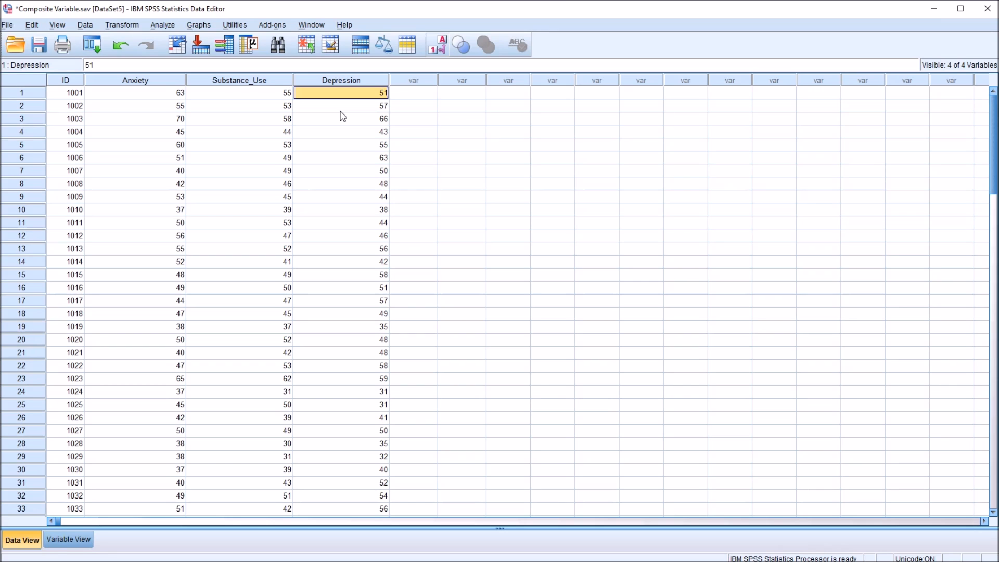
pyautogui.moveTo(151, 86)
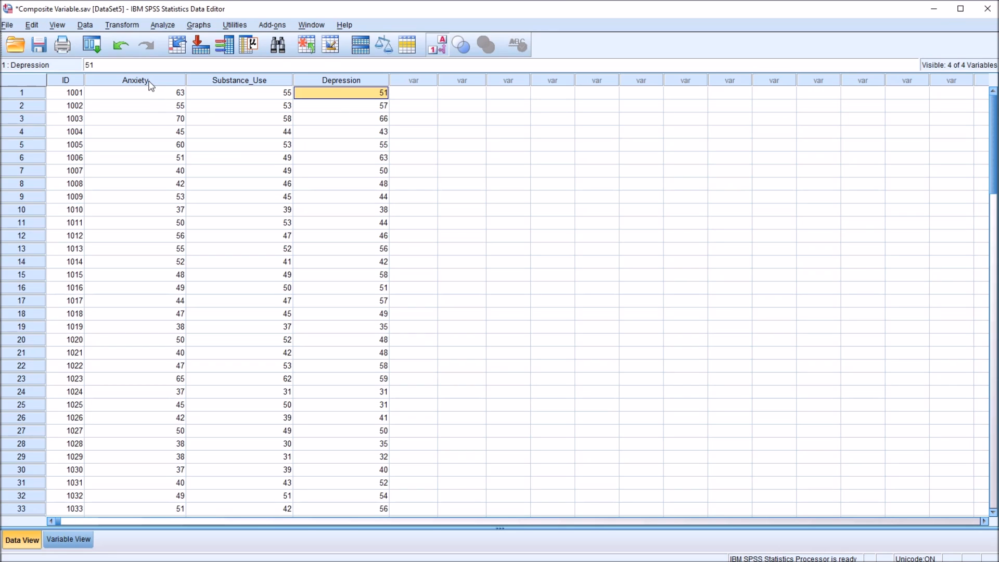
pyautogui.click(414, 93)
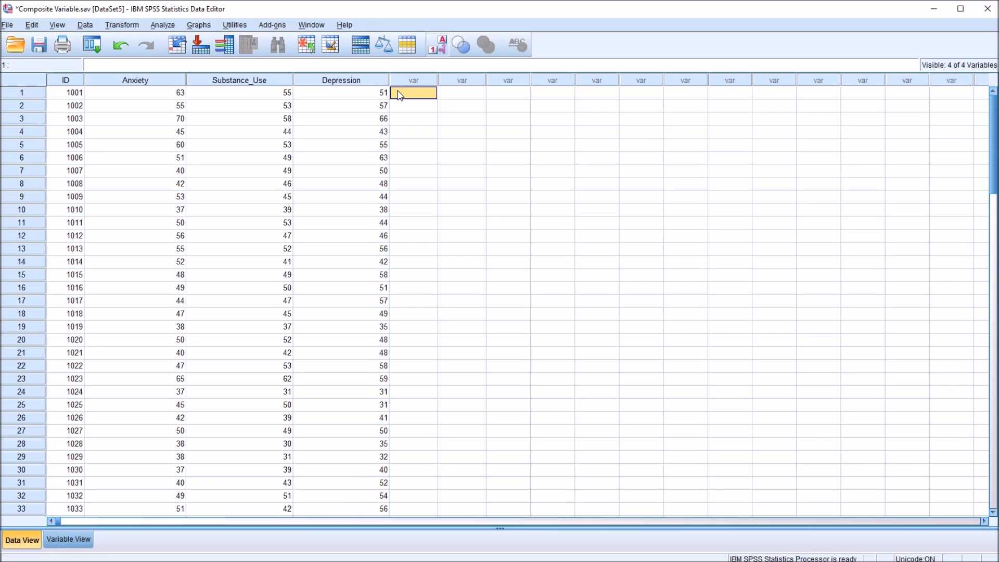
pyautogui.moveTo(314, 130)
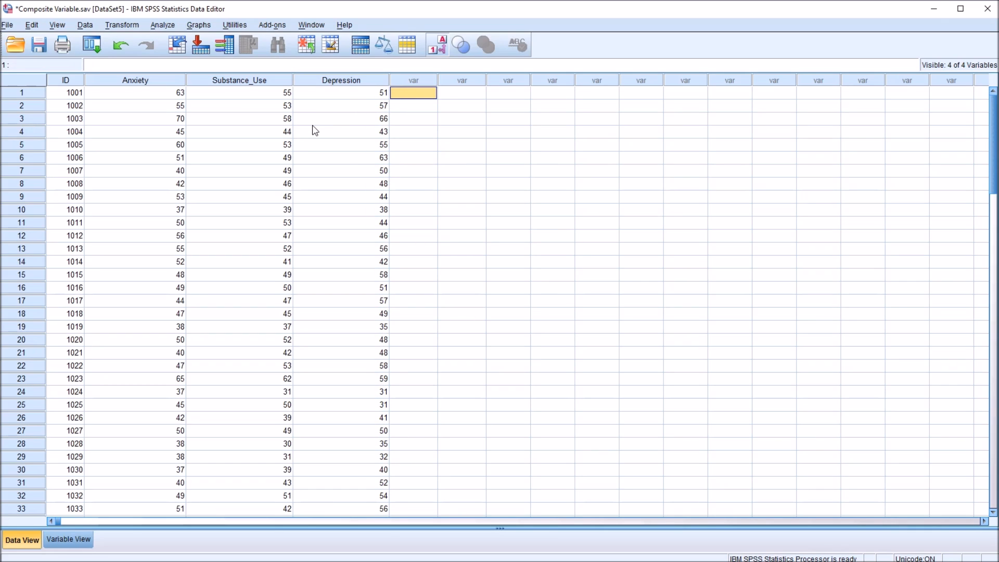
pyautogui.moveTo(448, 118)
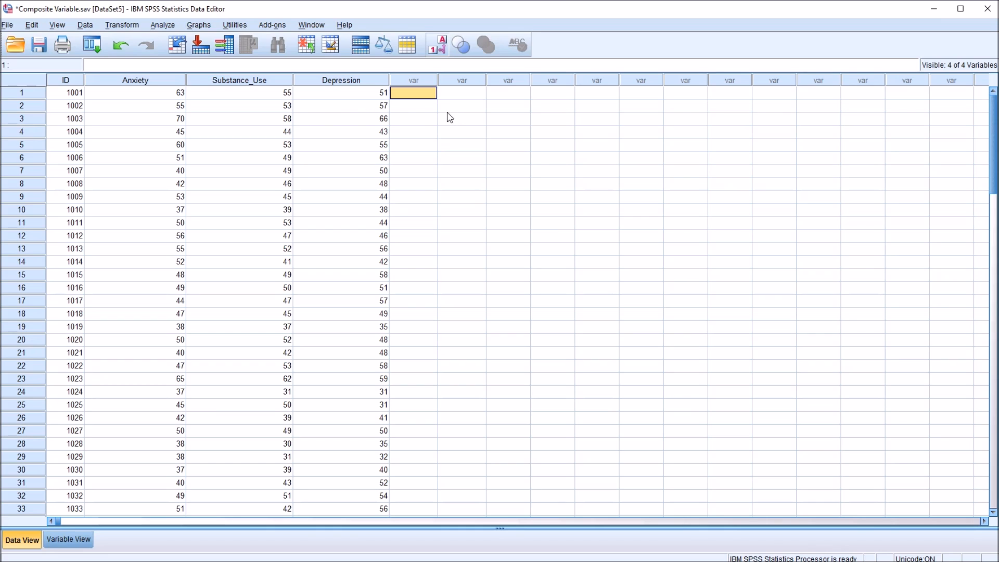
pyautogui.moveTo(135, 87)
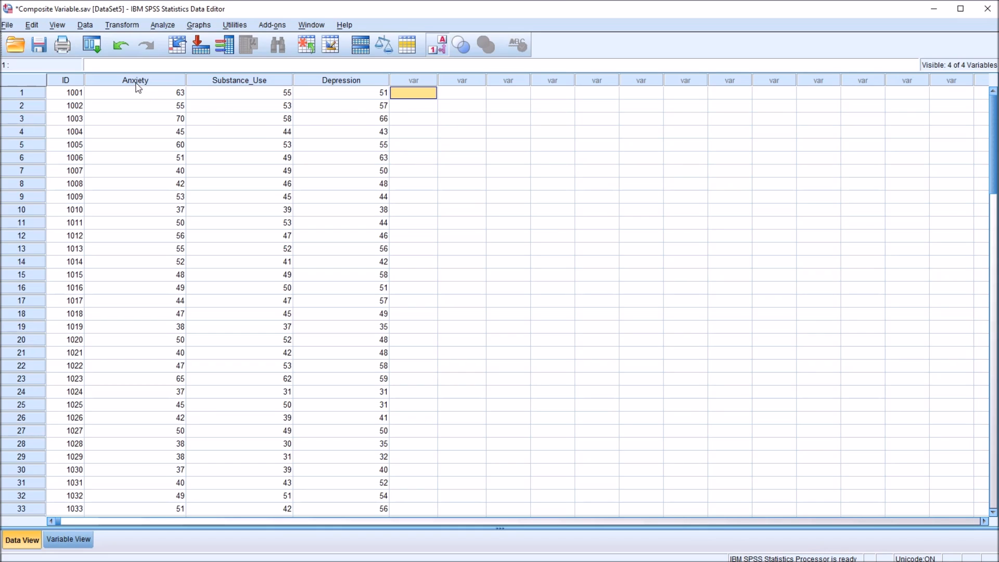
pyautogui.click(342, 80)
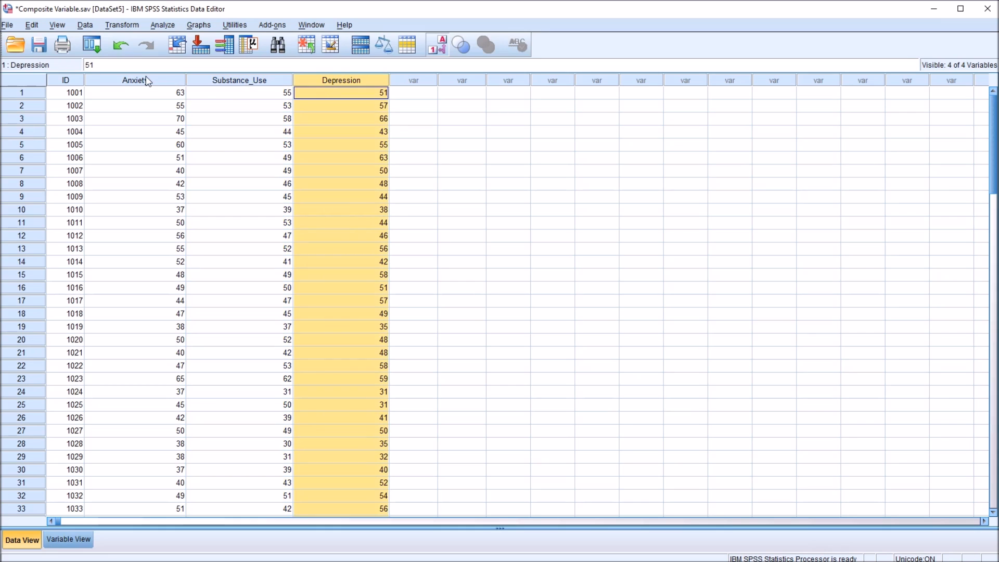
pyautogui.click(240, 92)
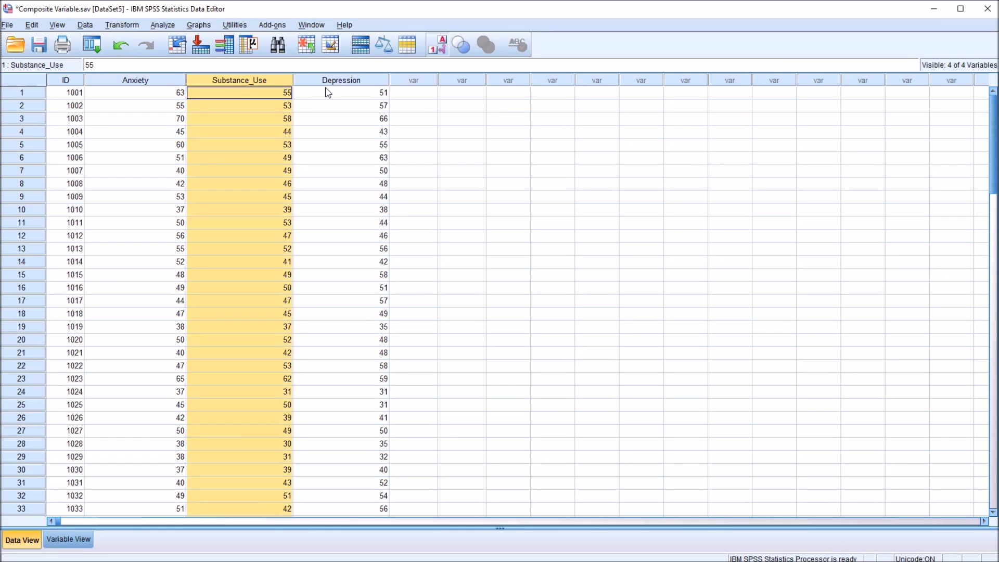
pyautogui.click(341, 93)
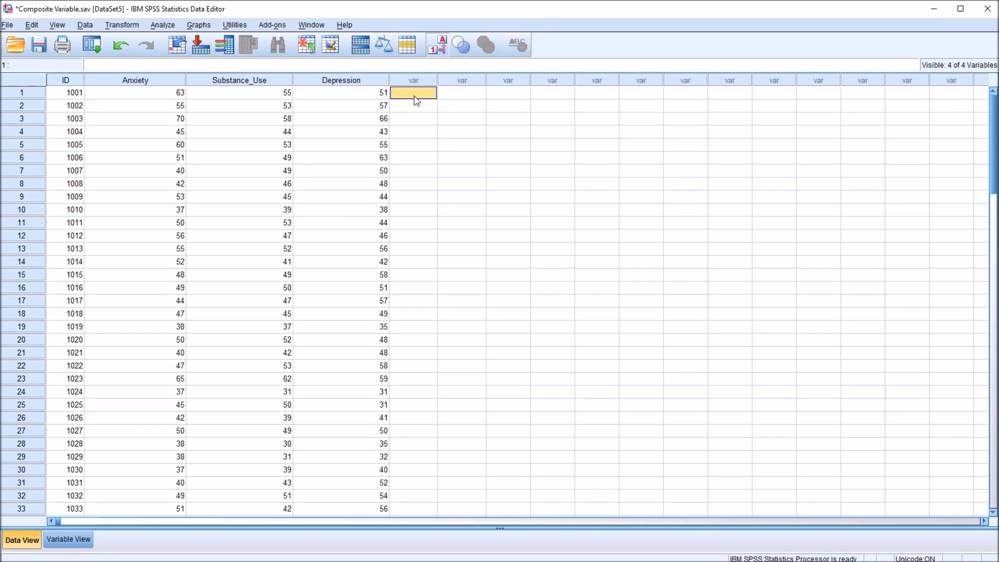
pyautogui.moveTo(320, 136)
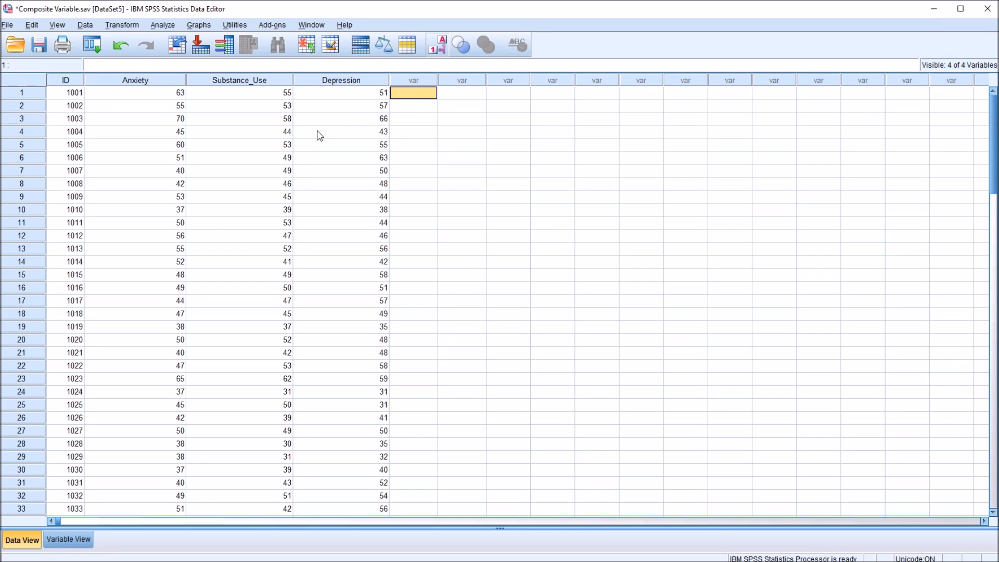
pyautogui.moveTo(228, 129)
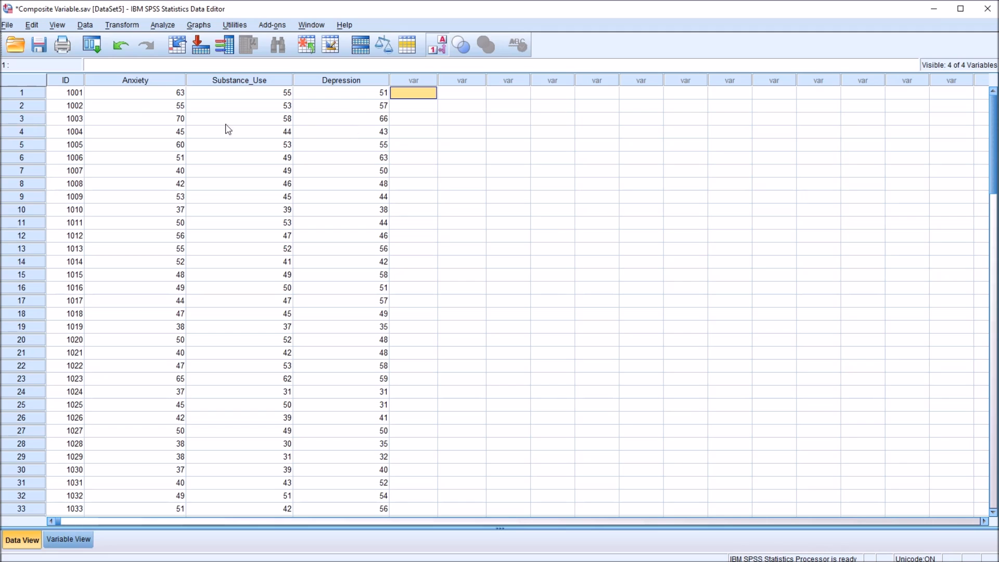
pyautogui.click(135, 80)
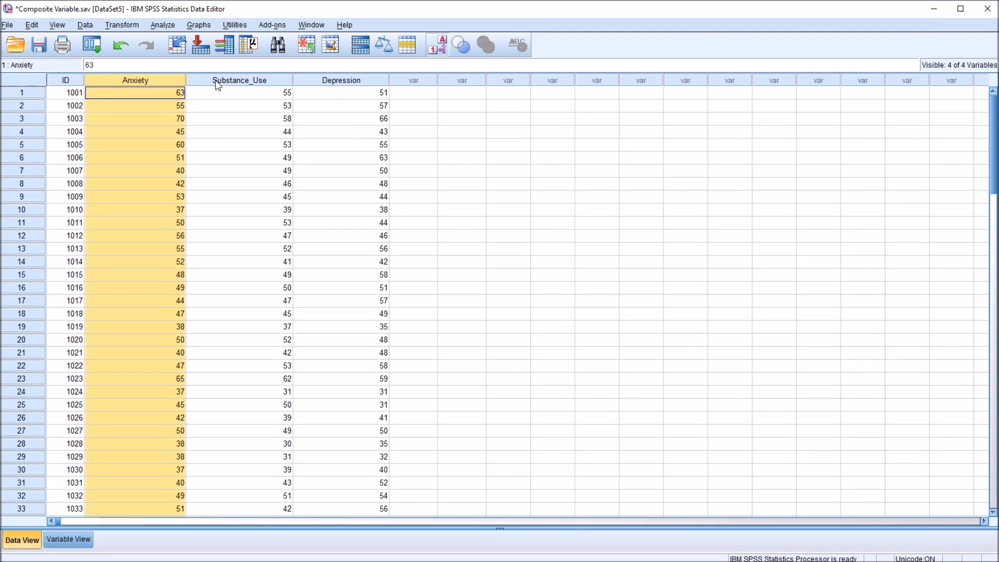
pyautogui.click(413, 93)
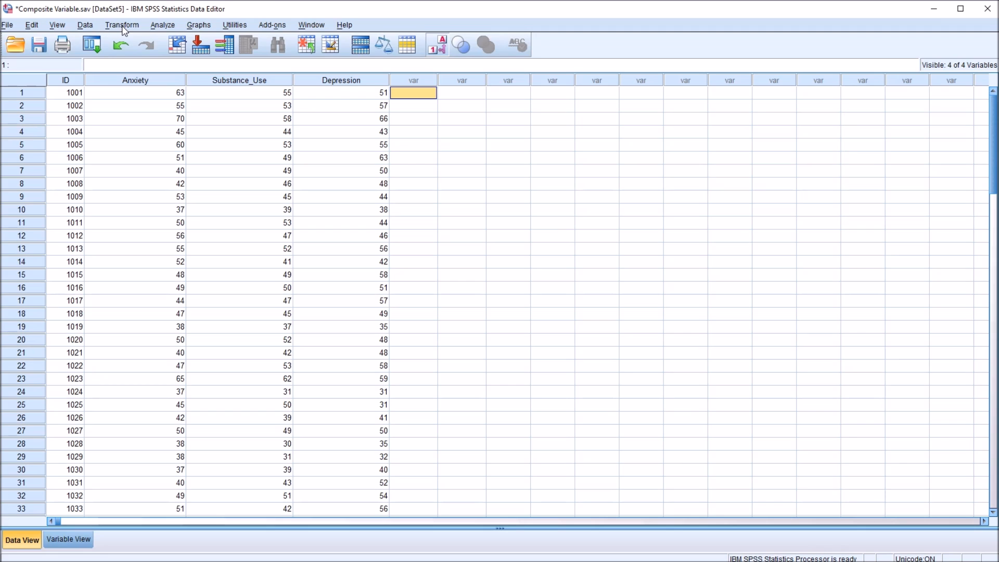
# Step: Start a Compute Variable with Composite as the target variable name
pyautogui.click(122, 25)
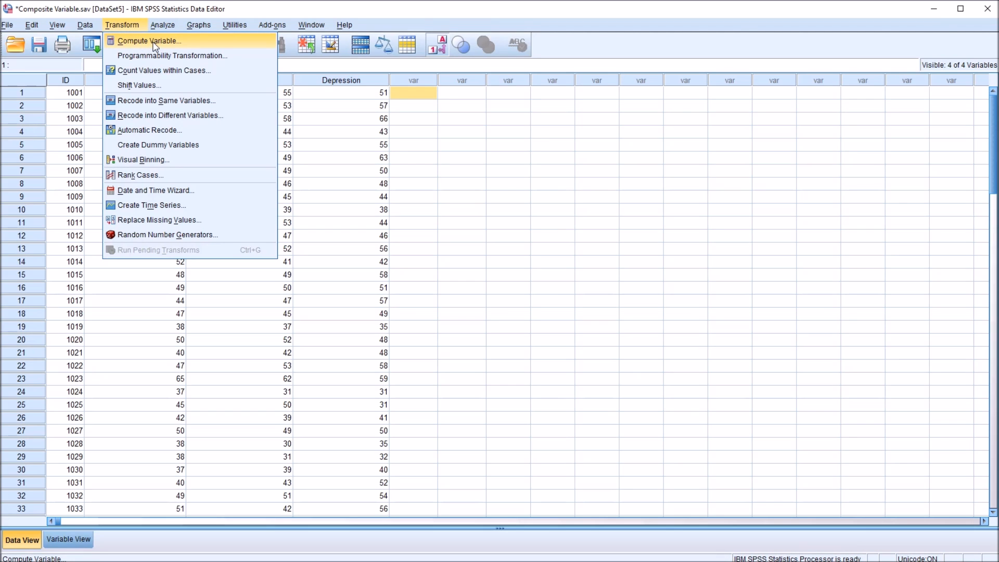
pyautogui.click(150, 40)
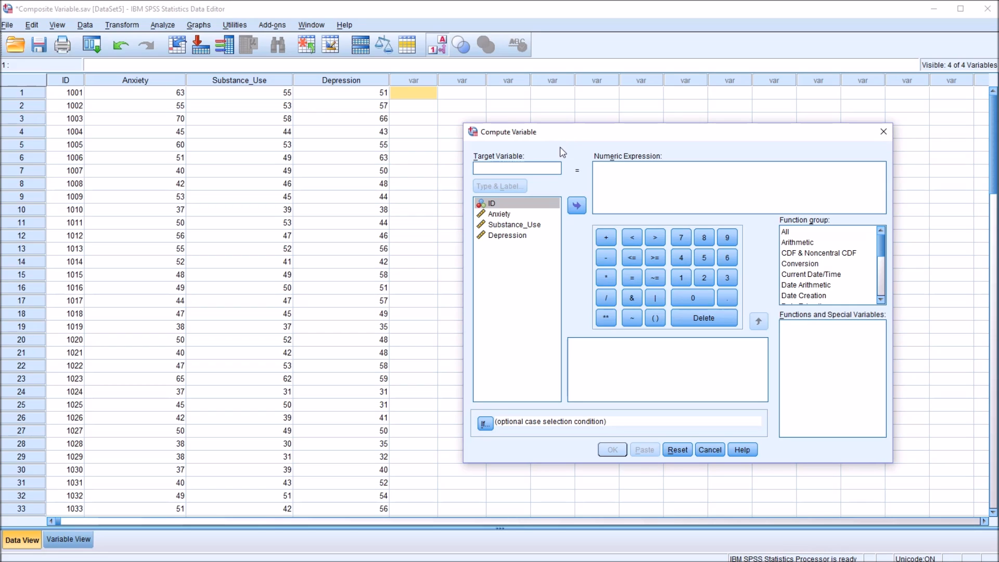
pyautogui.click(516, 168)
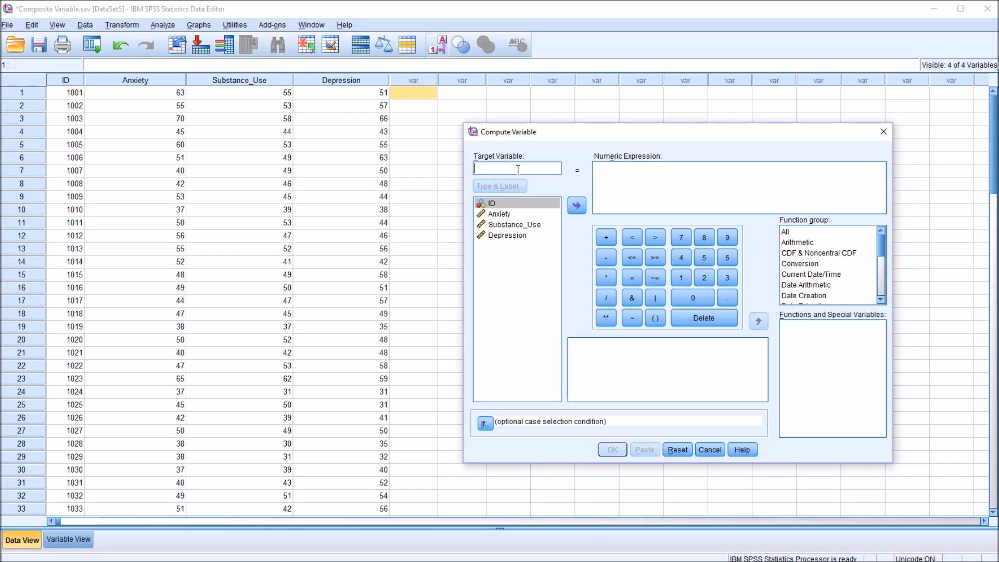
pyautogui.write('Composite')
pyautogui.click(739, 187)
pyautogui.write('(')
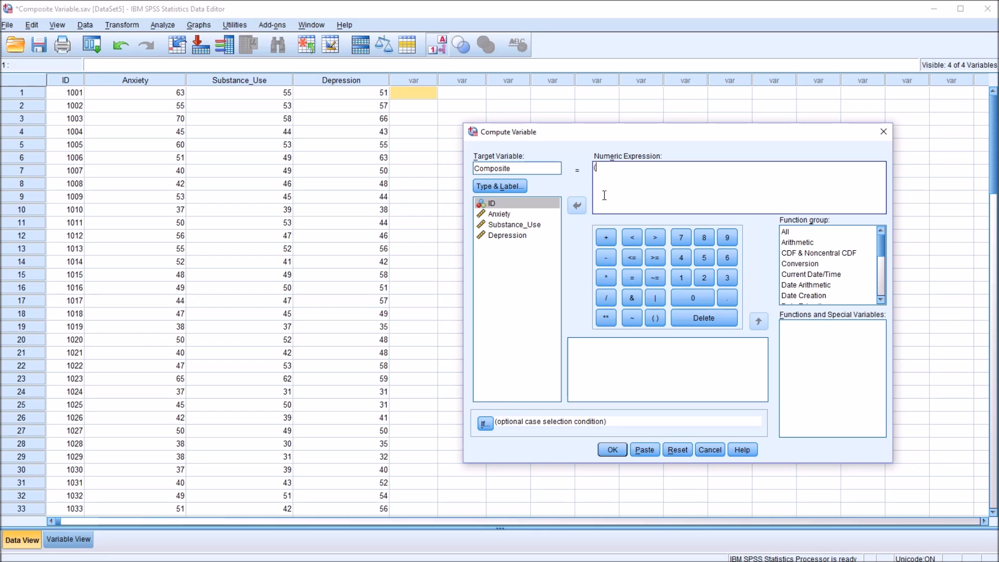
# Step: Compute Composite as (Anxiety + Substance_Use + Depression)/3 and run it
pyautogui.click(501, 213)
pyautogui.write('Anxiety +')
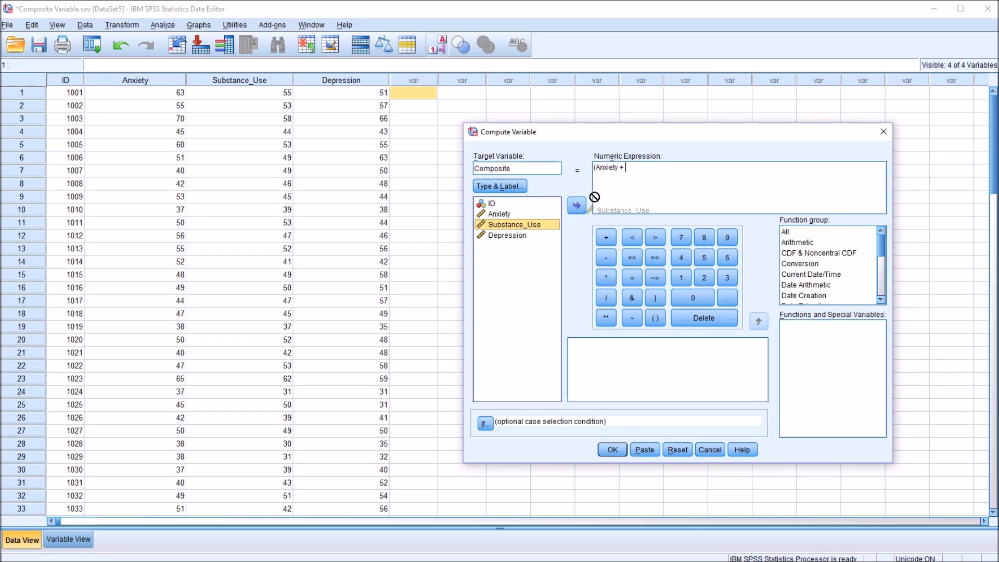
pyautogui.click(575, 205)
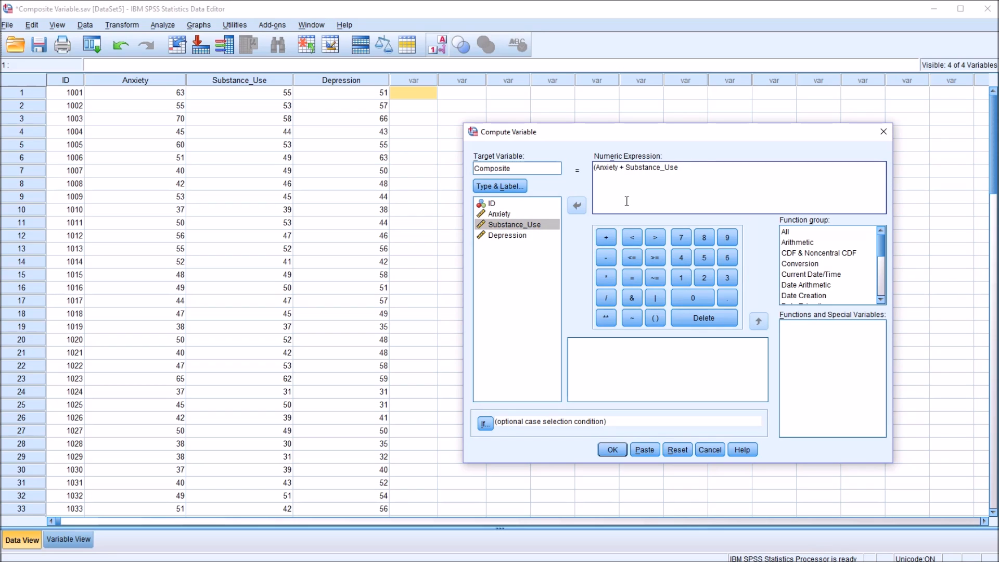
pyautogui.click(605, 236)
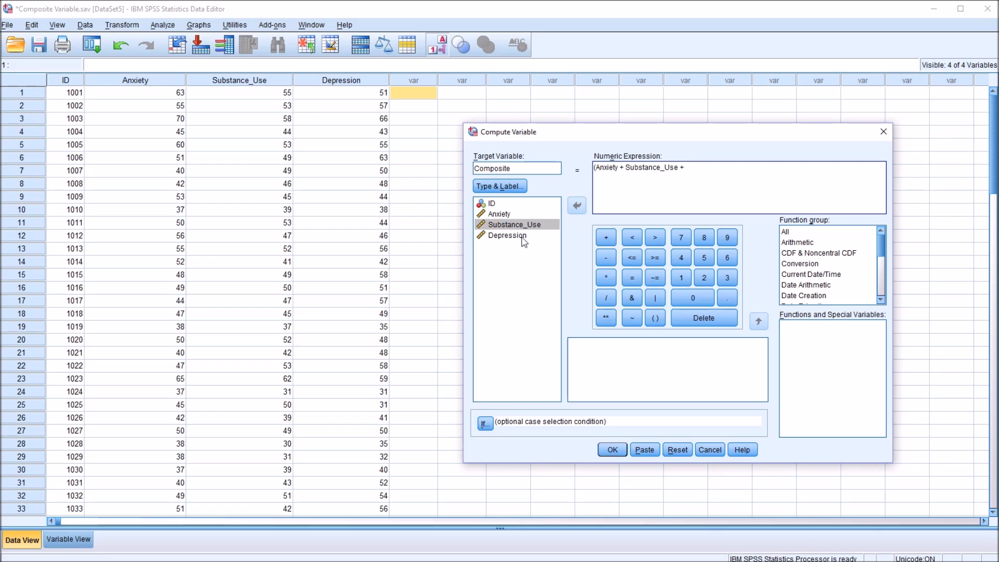
pyautogui.click(505, 235)
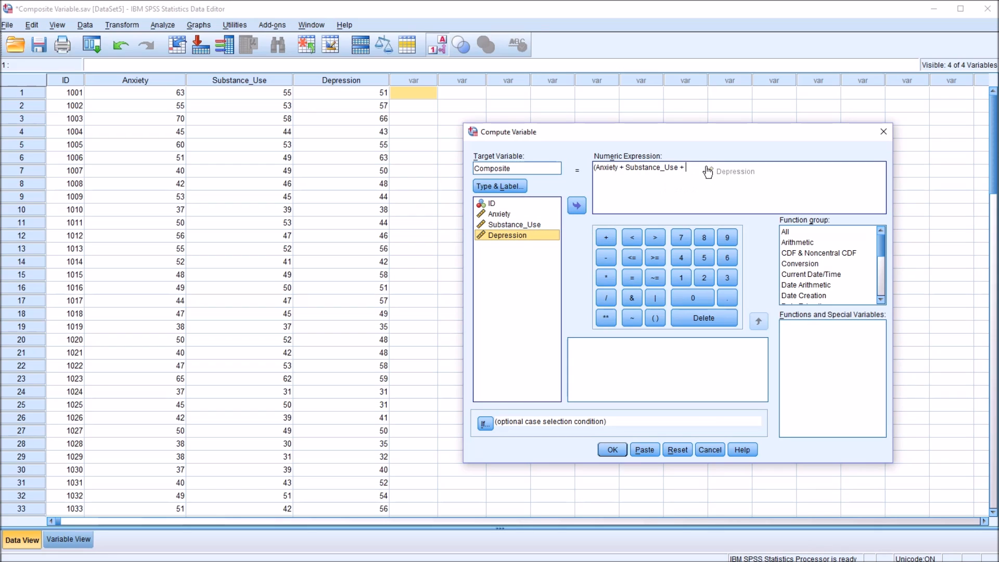
pyautogui.click(575, 205)
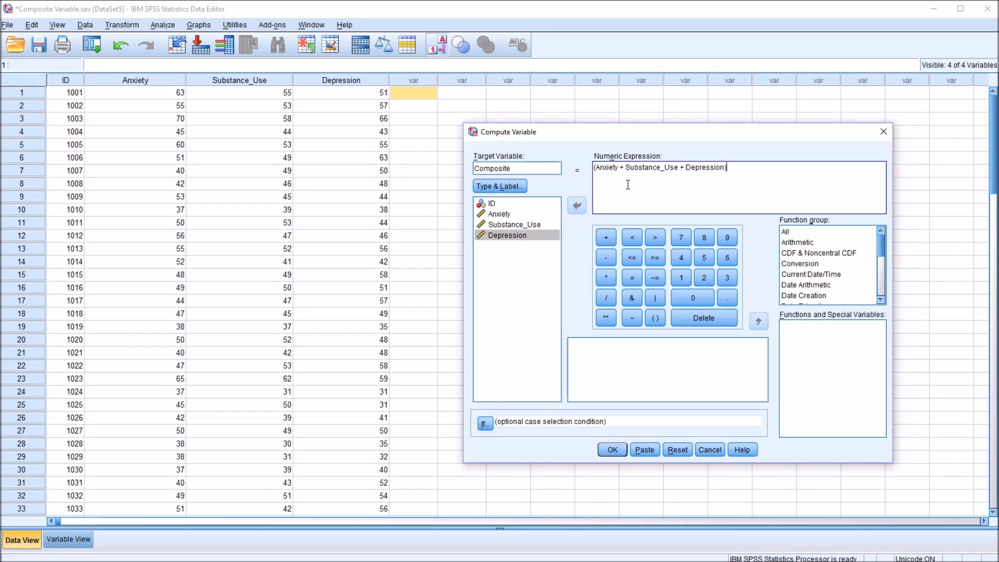
pyautogui.moveTo(271, 105)
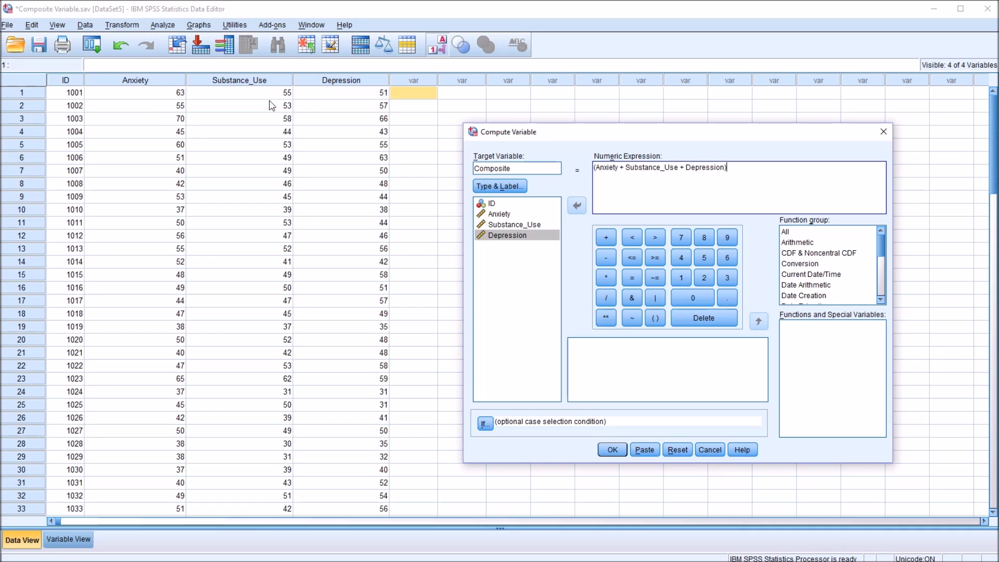
pyautogui.moveTo(655, 191)
pyautogui.write('/')
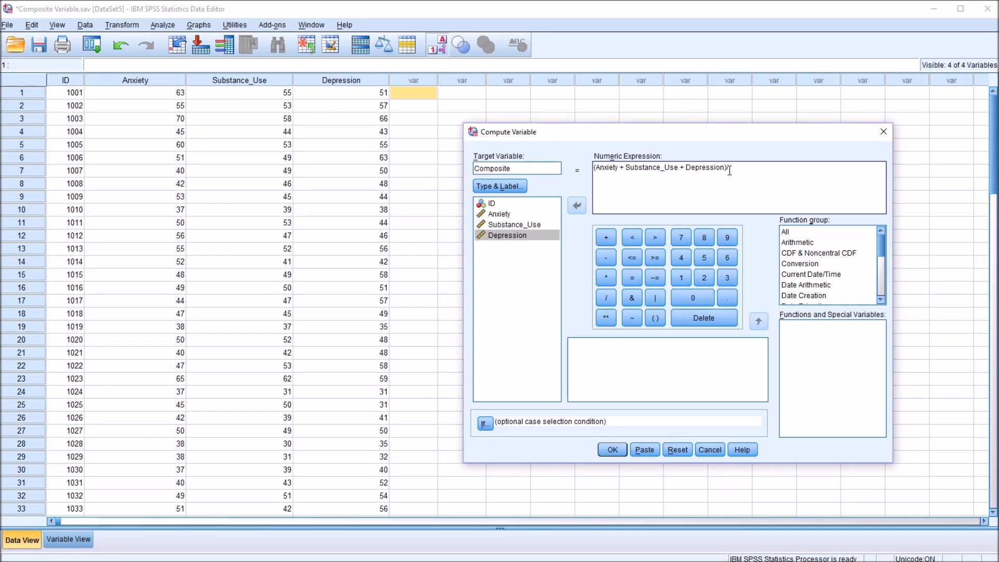
pyautogui.write('3')
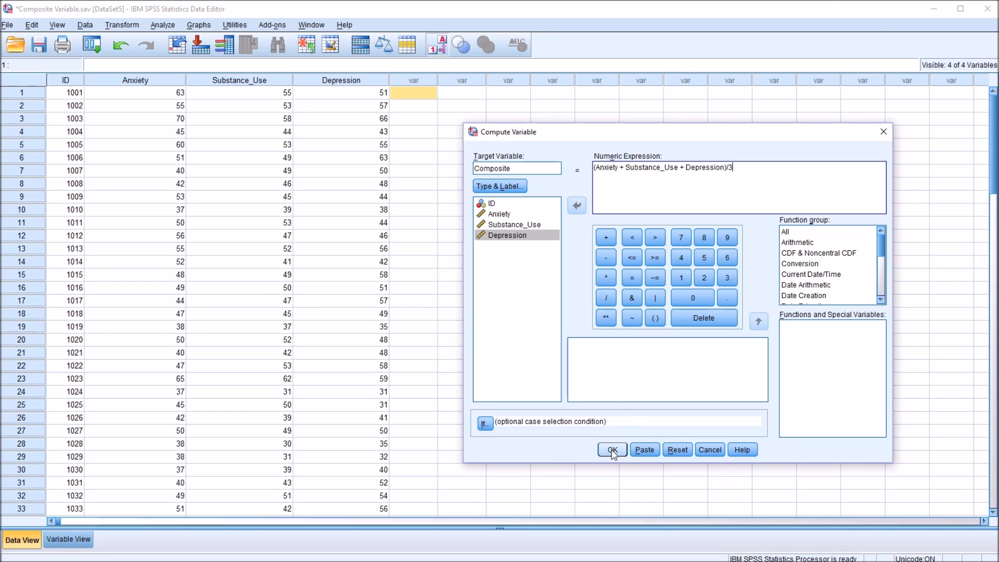
pyautogui.click(611, 450)
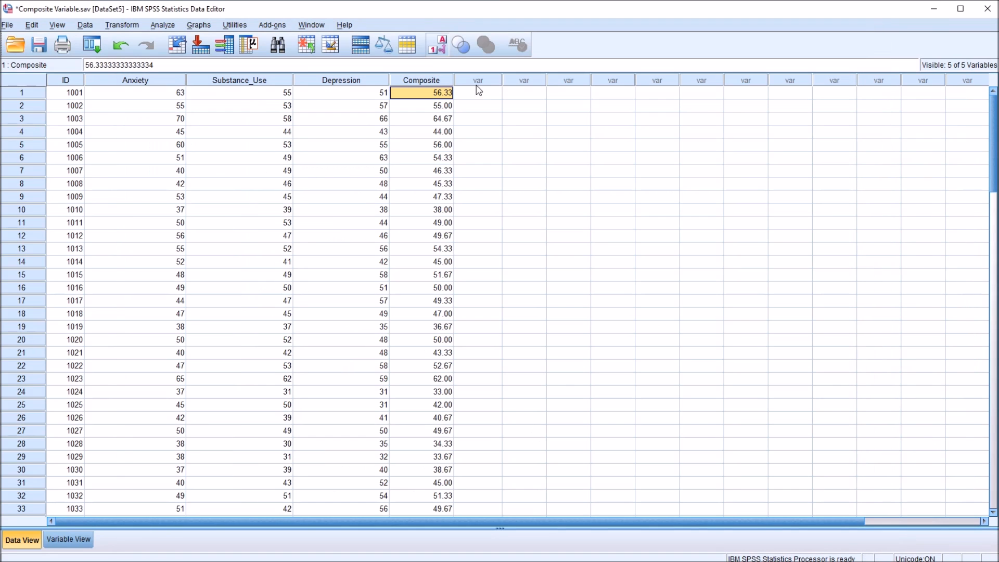
pyautogui.click(421, 80)
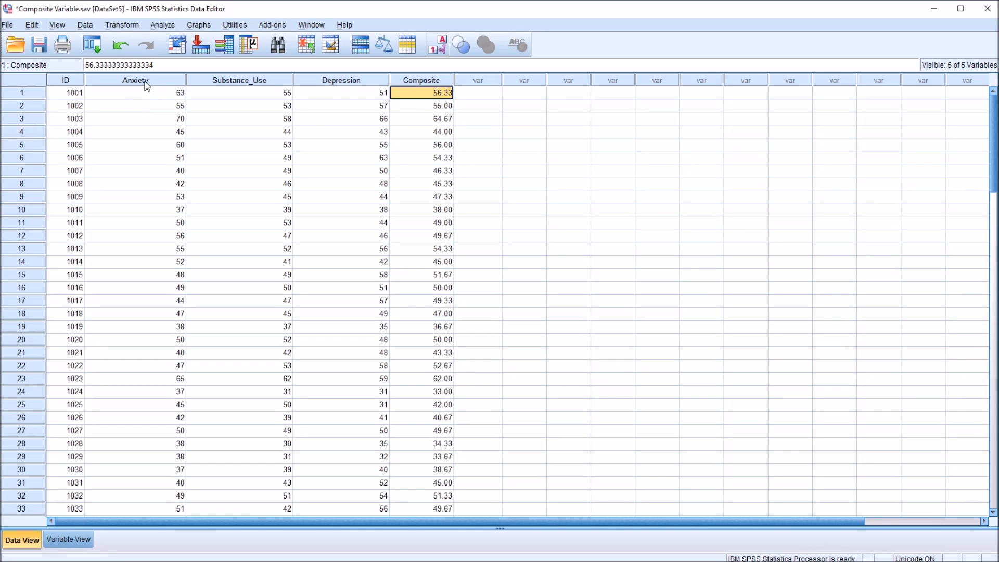
pyautogui.click(341, 80)
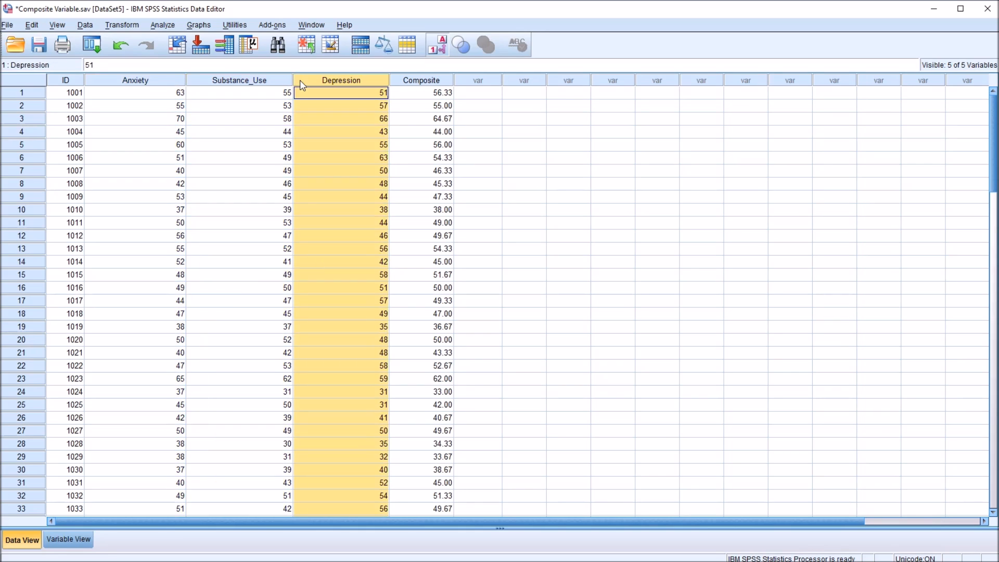
pyautogui.click(421, 92)
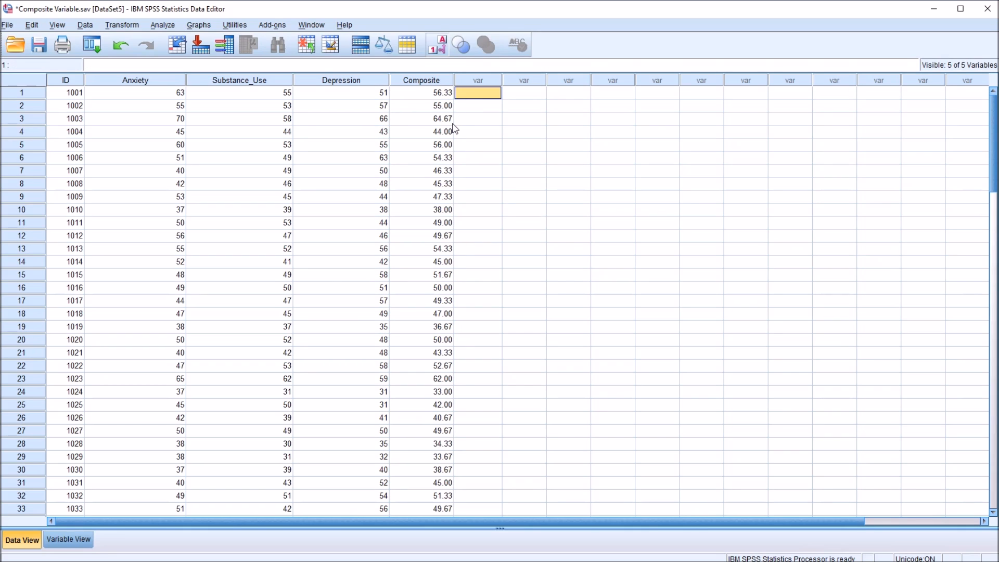
pyautogui.moveTo(410, 157)
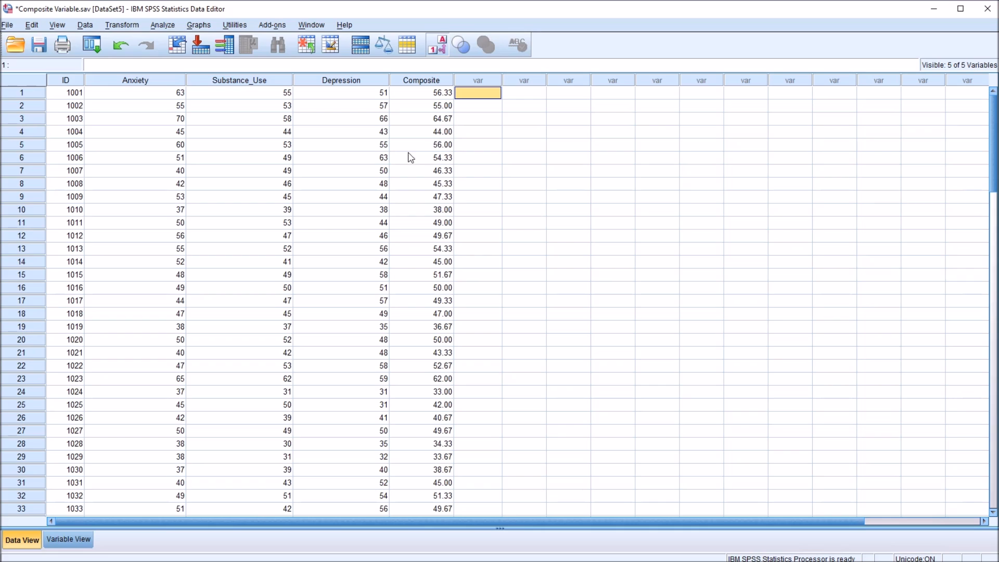
pyautogui.moveTo(374, 153)
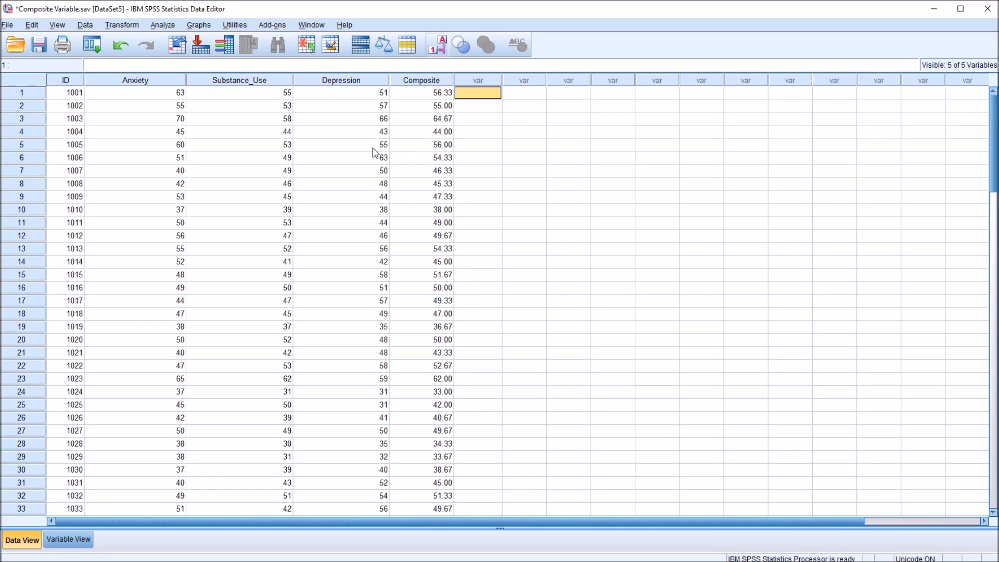
pyautogui.moveTo(259, 147)
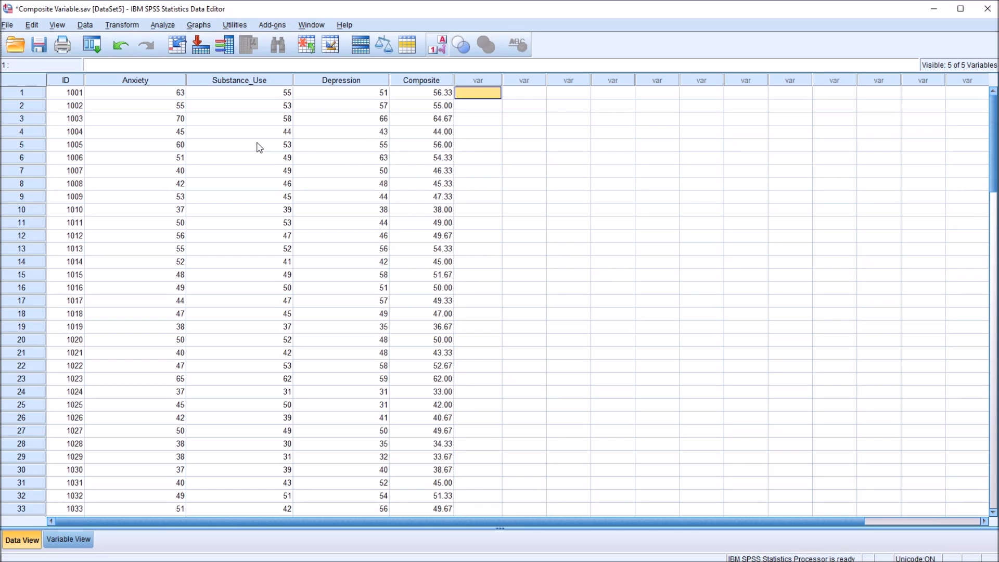
pyautogui.moveTo(143, 88)
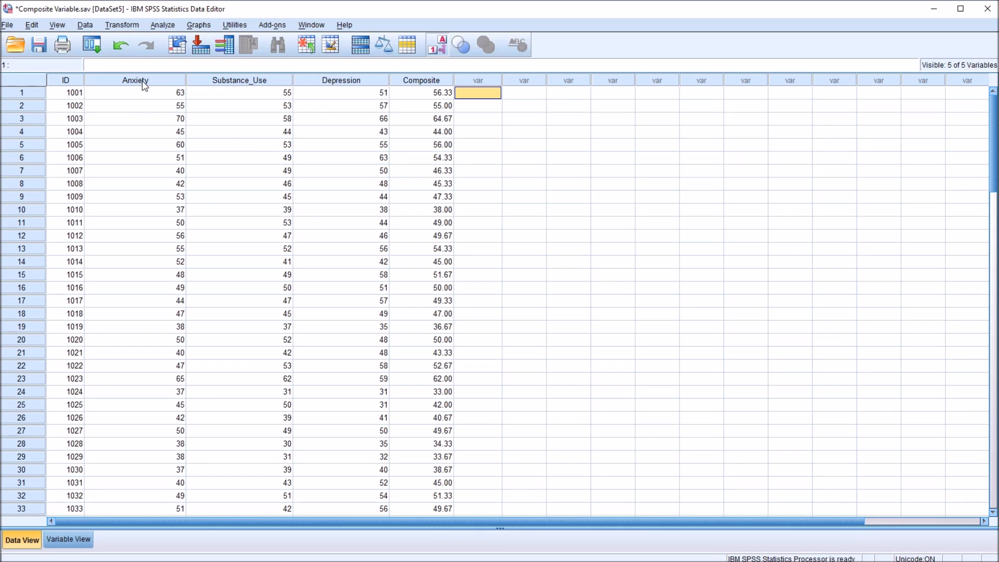
pyautogui.click(134, 93)
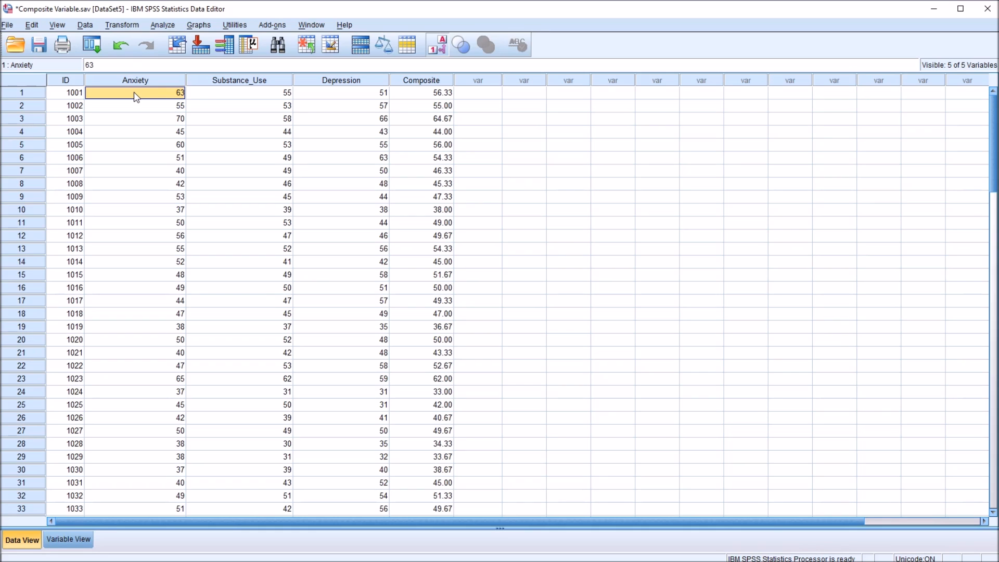
pyautogui.click(239, 93)
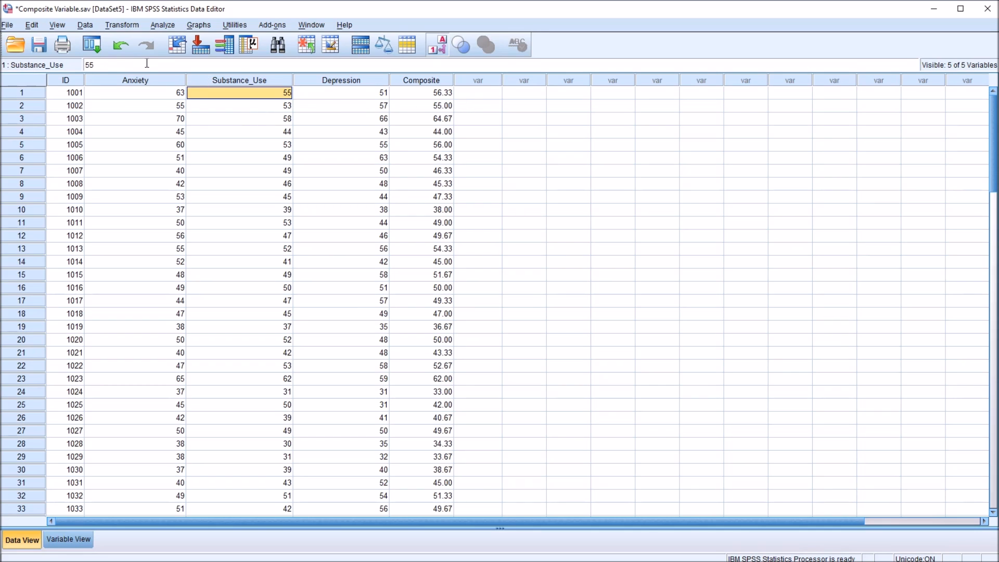
pyautogui.moveTo(371, 119)
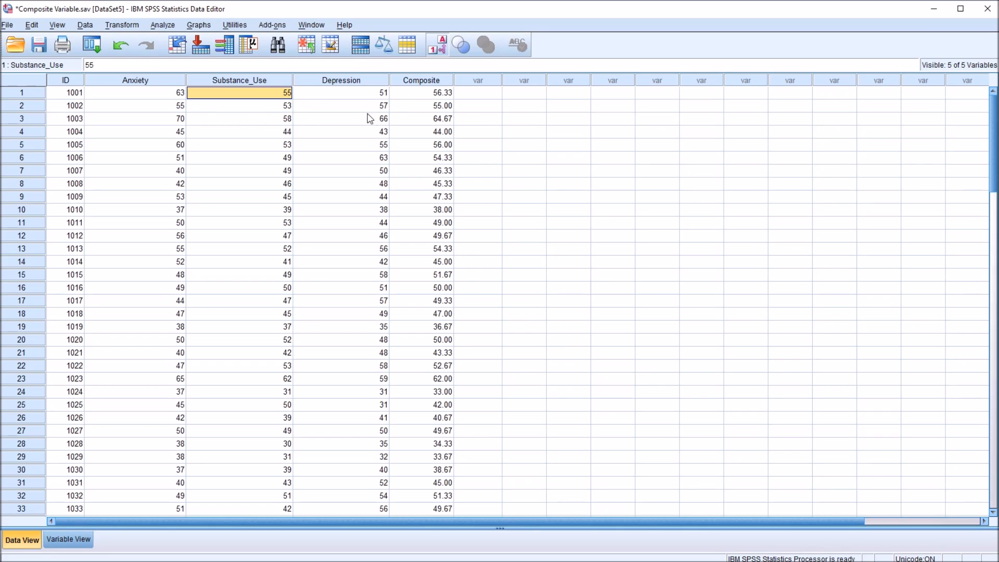
pyautogui.moveTo(158, 96)
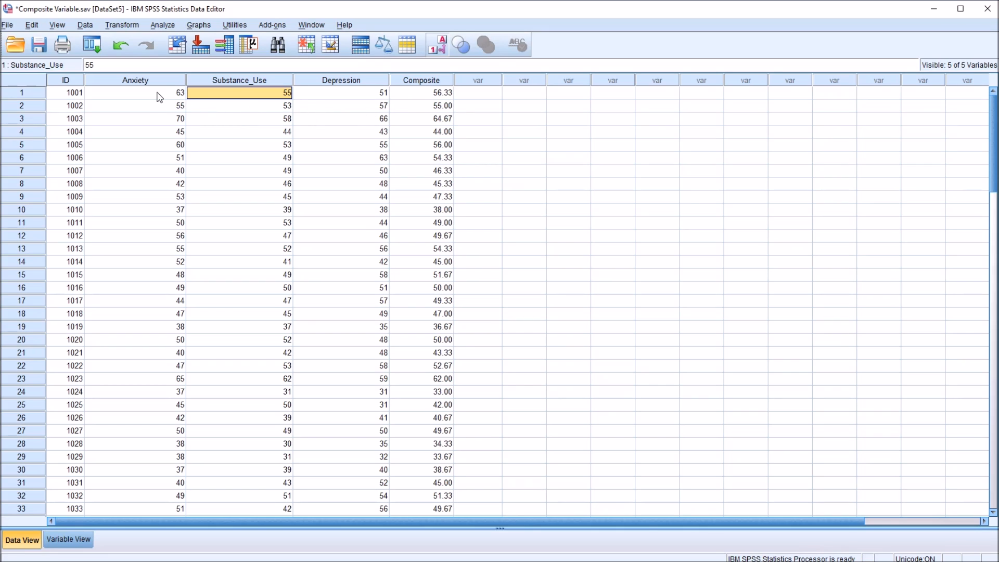
pyautogui.click(135, 92)
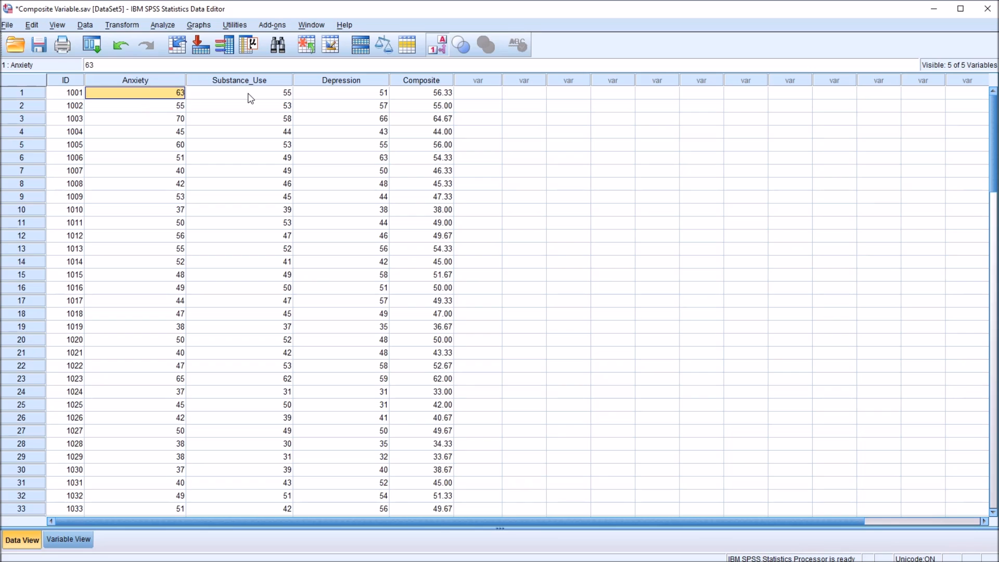
pyautogui.click(239, 92)
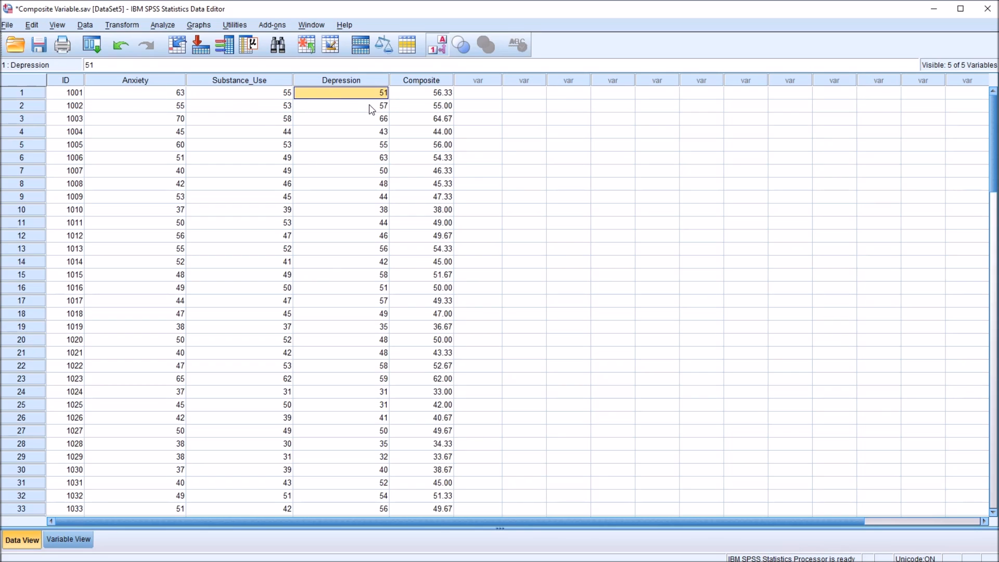
pyautogui.moveTo(126, 33)
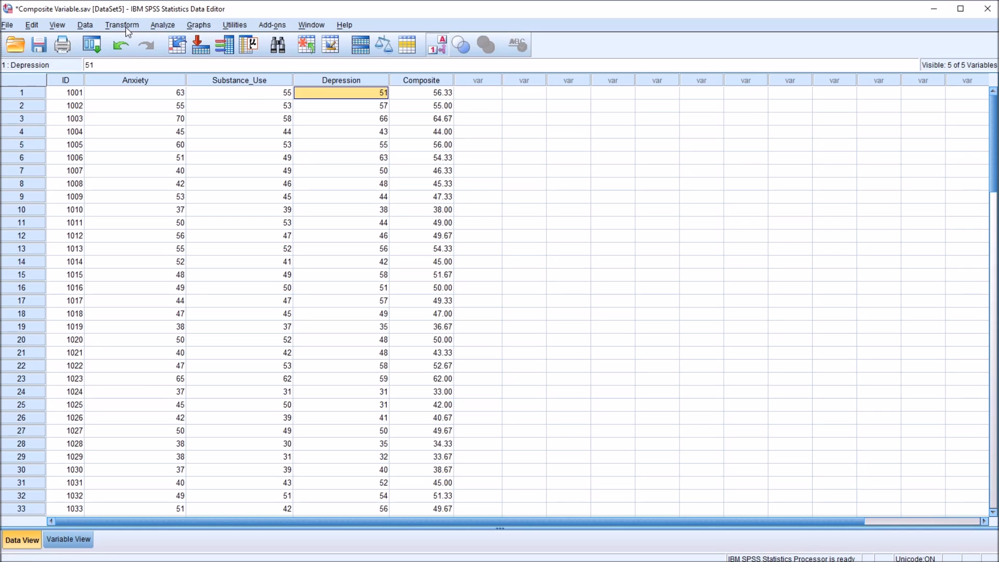
# Step: Reopen Compute Variable and retarget it to Composite2 without the /3 division
pyautogui.click(120, 25)
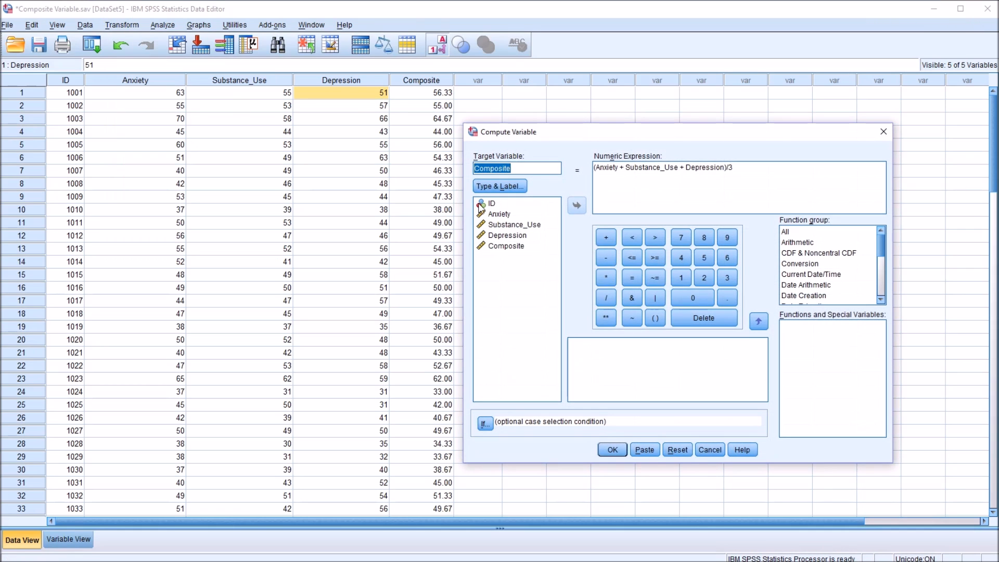
pyautogui.click(516, 169)
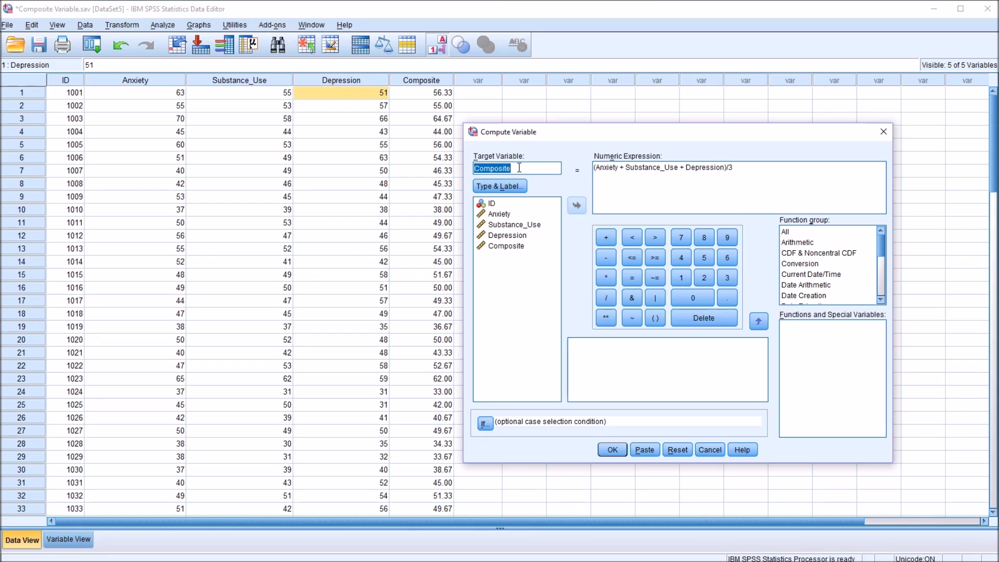
pyautogui.click(517, 169)
pyautogui.write('2')
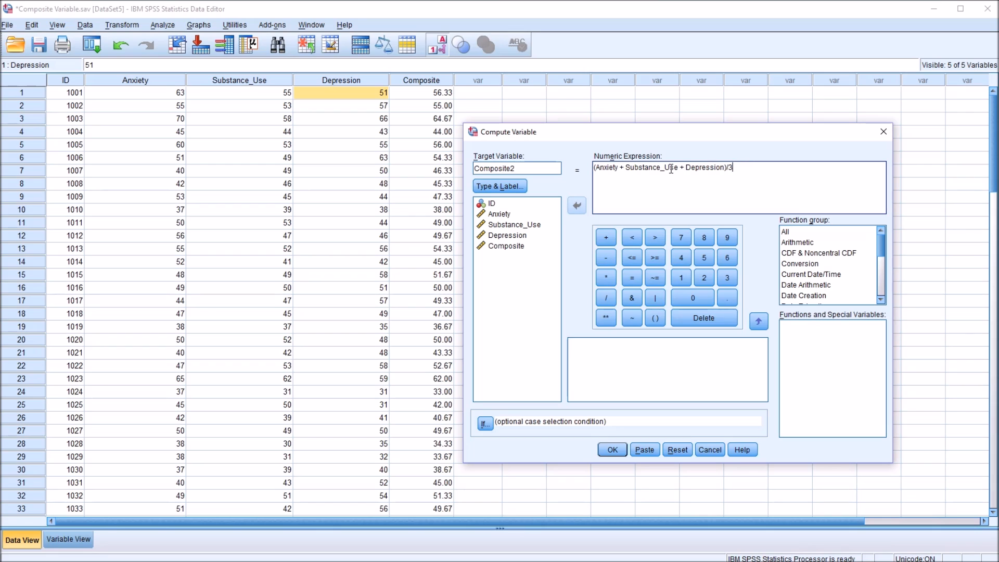
pyautogui.moveTo(735, 182)
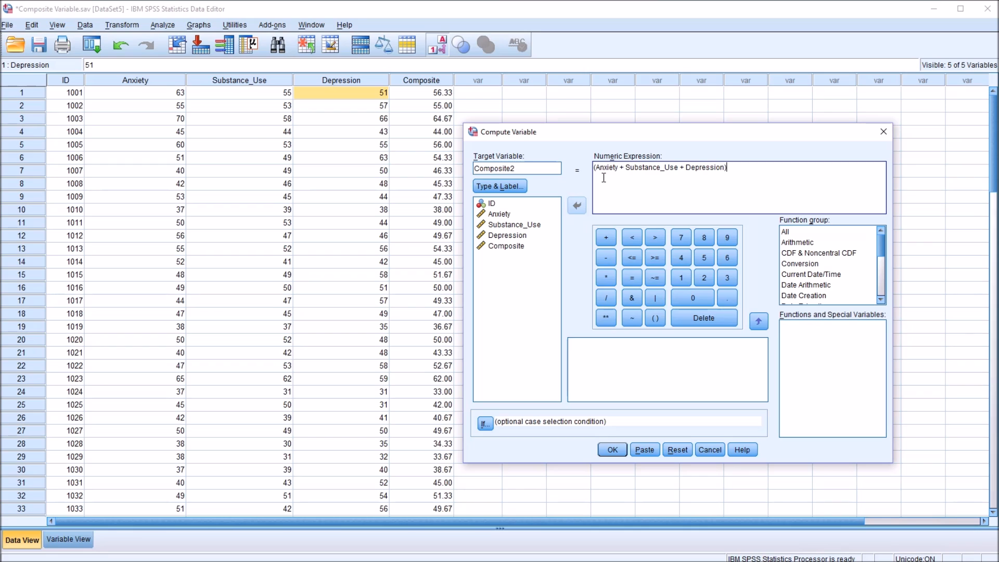
pyautogui.moveTo(658, 177)
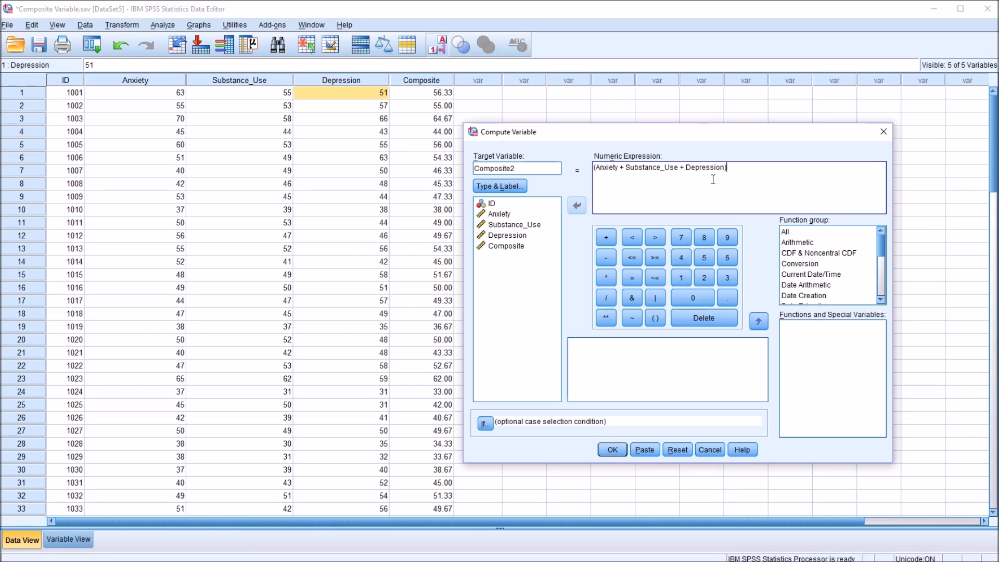
# Step: Weight the expression as Anxiety*.5 + Substance_Use*.25 + Depression*.25 to create Composite2
pyautogui.click(624, 167)
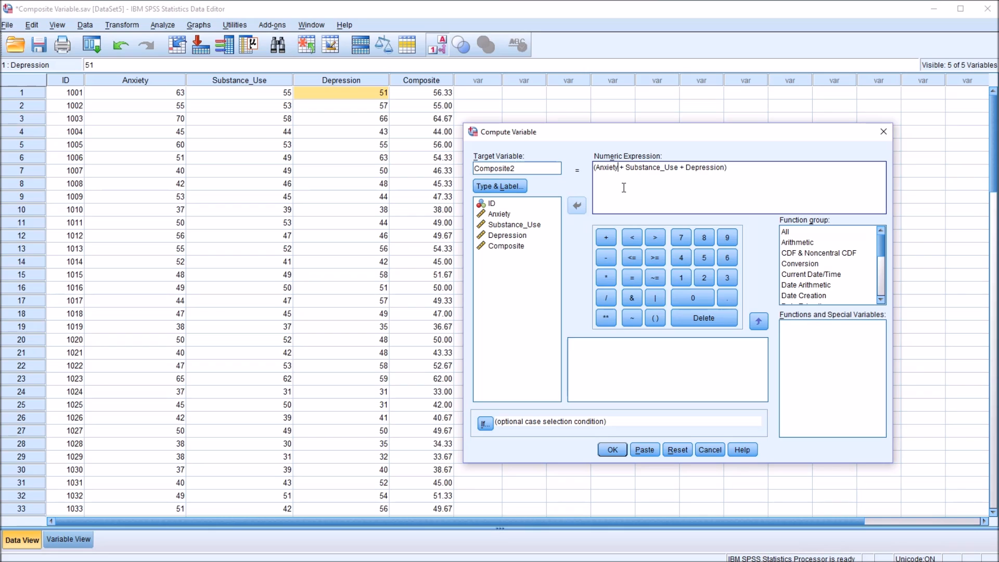
pyautogui.moveTo(645, 193)
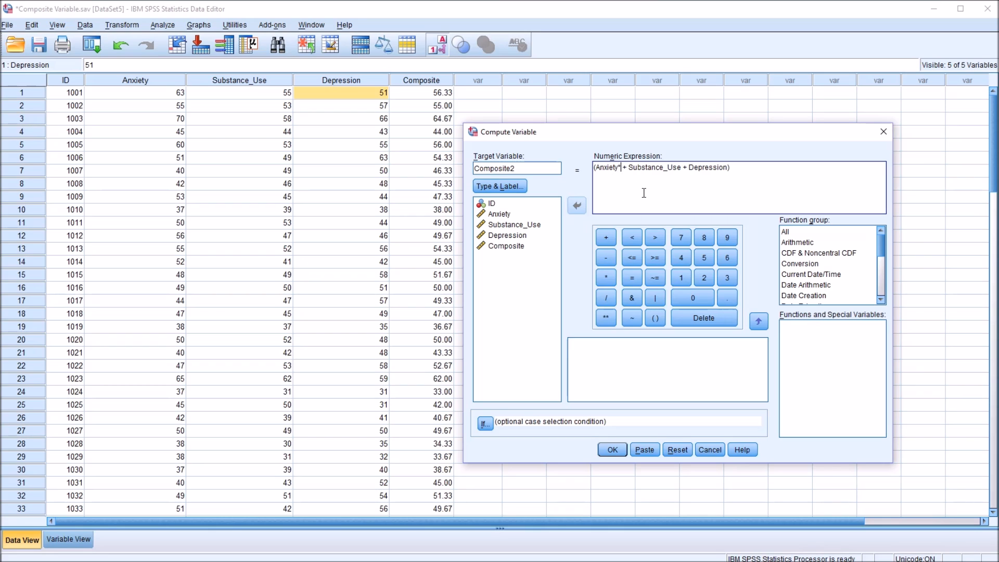
pyautogui.moveTo(503, 513)
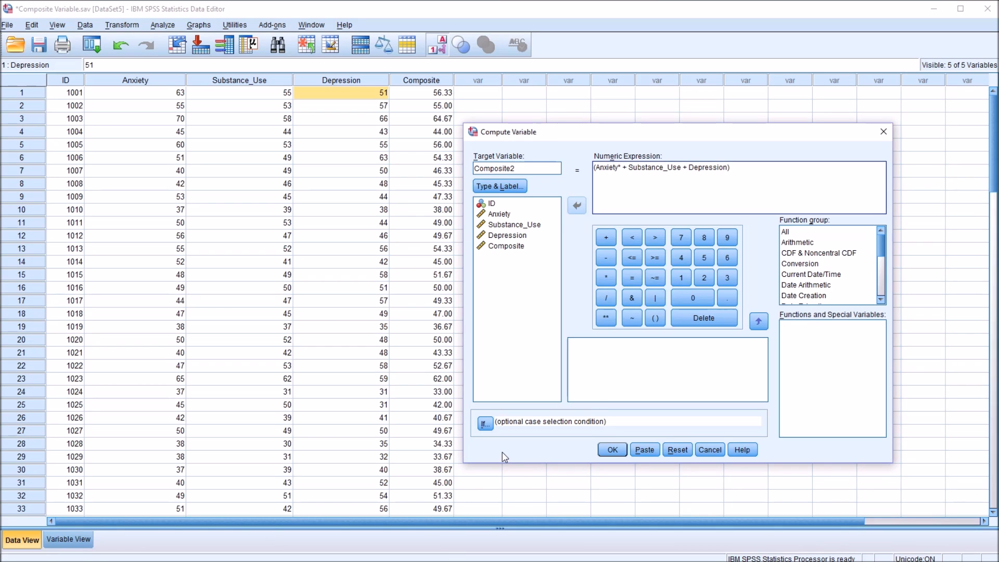
pyautogui.write('.5)')
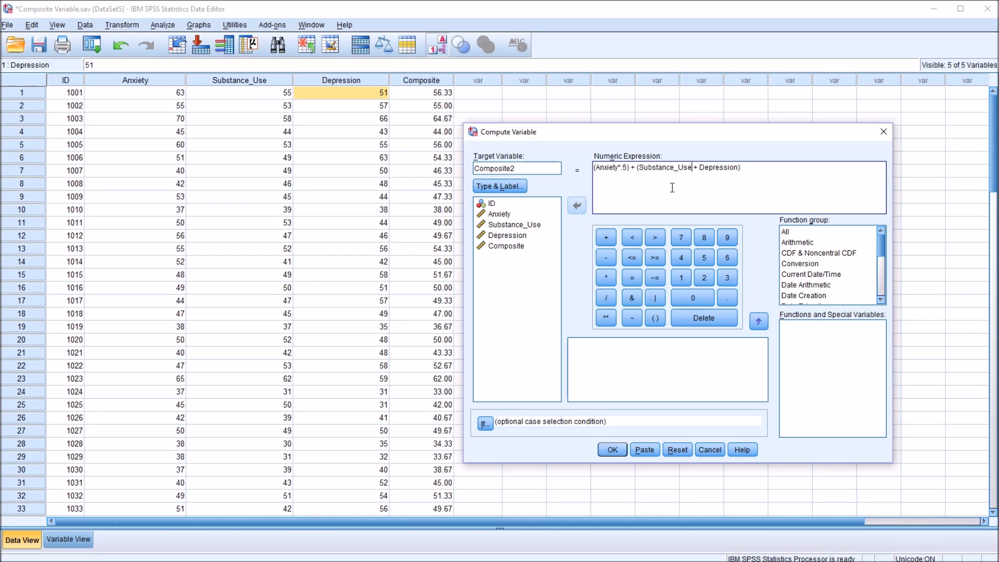
pyautogui.write('*.2')
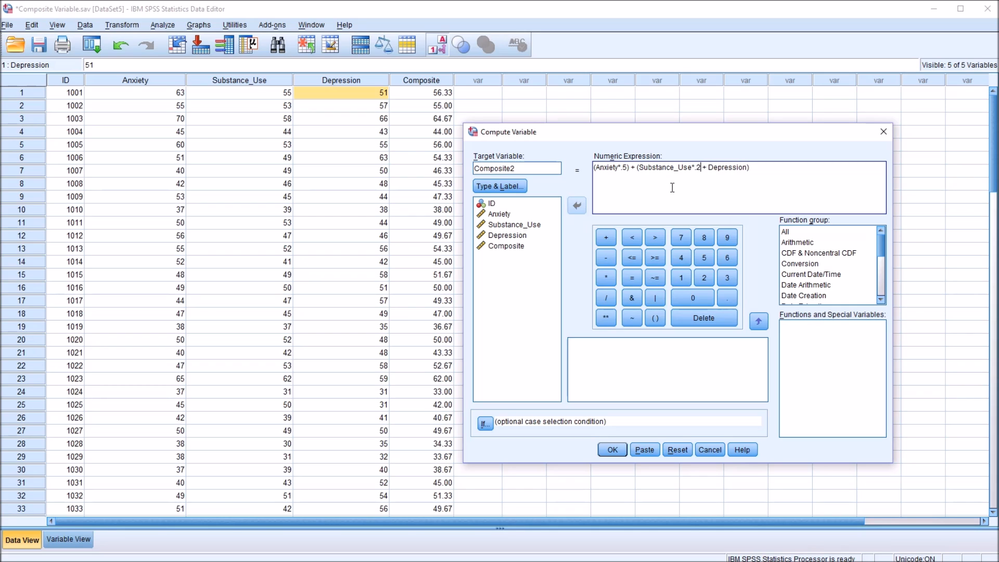
pyautogui.write('5')
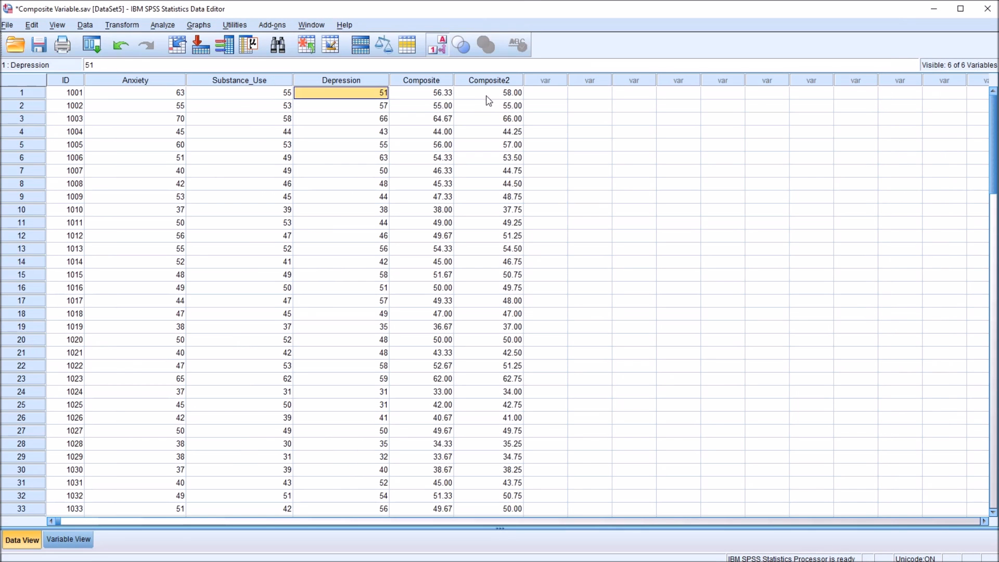
pyautogui.click(488, 93)
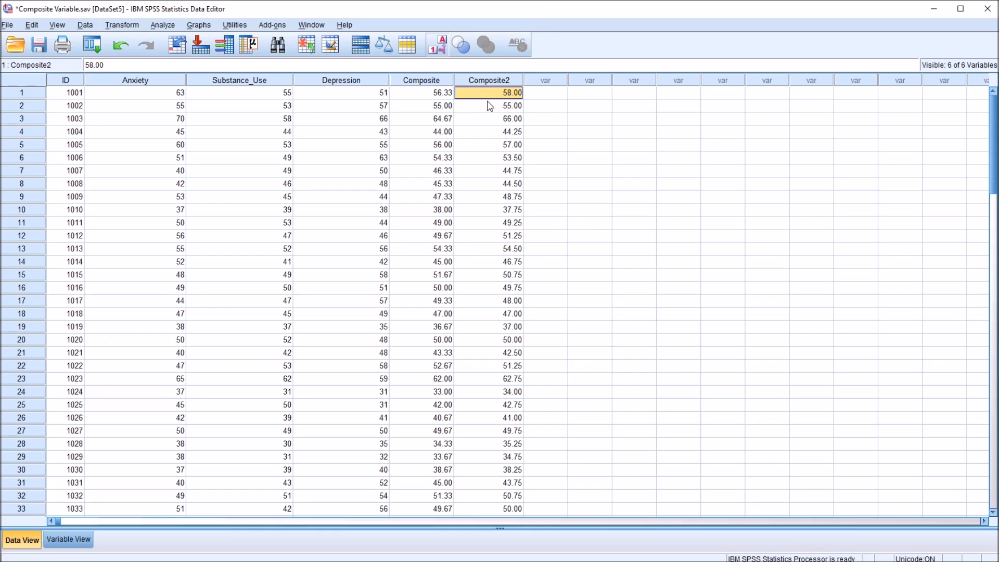
pyautogui.moveTo(142, 101)
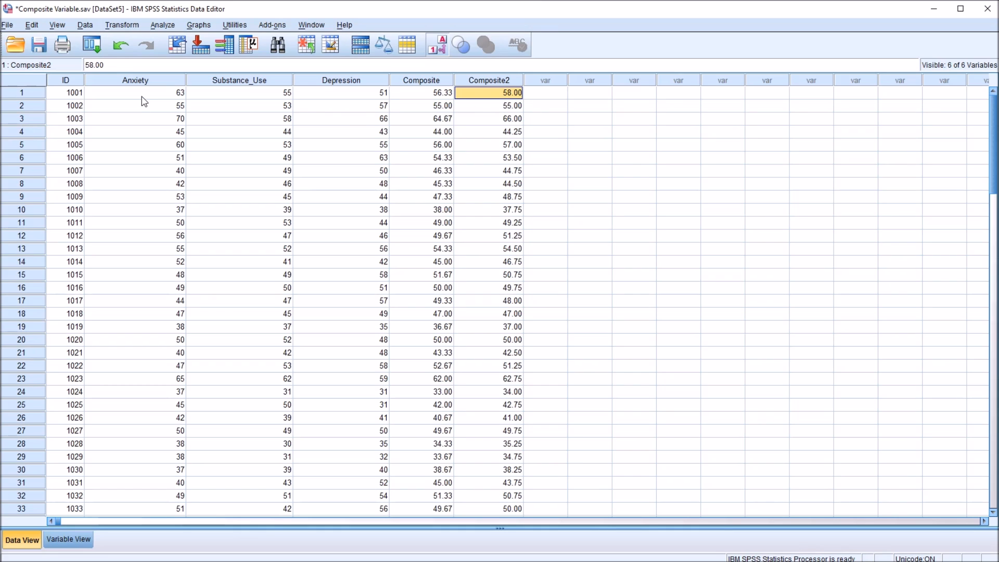
pyautogui.click(134, 93)
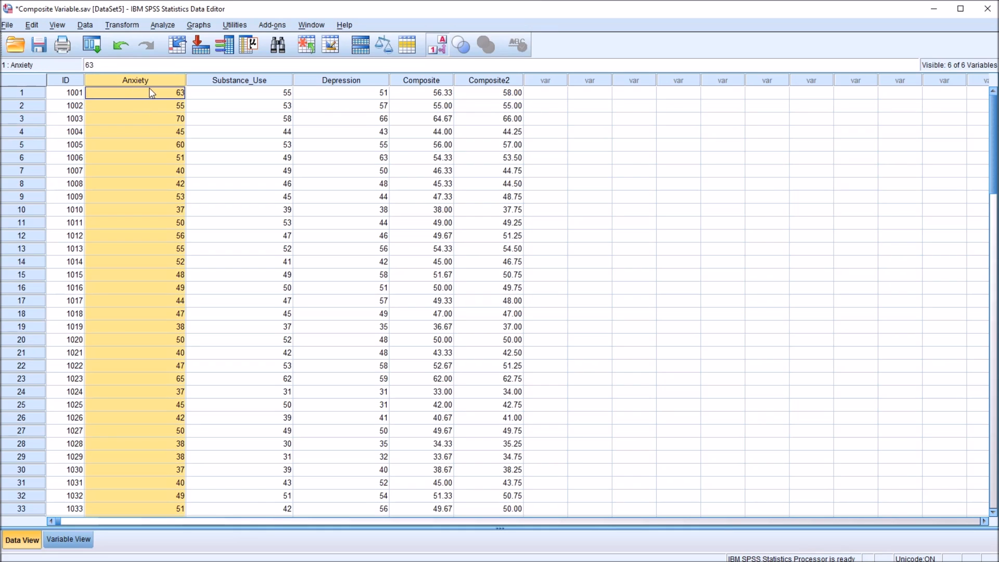
pyautogui.moveTo(148, 95)
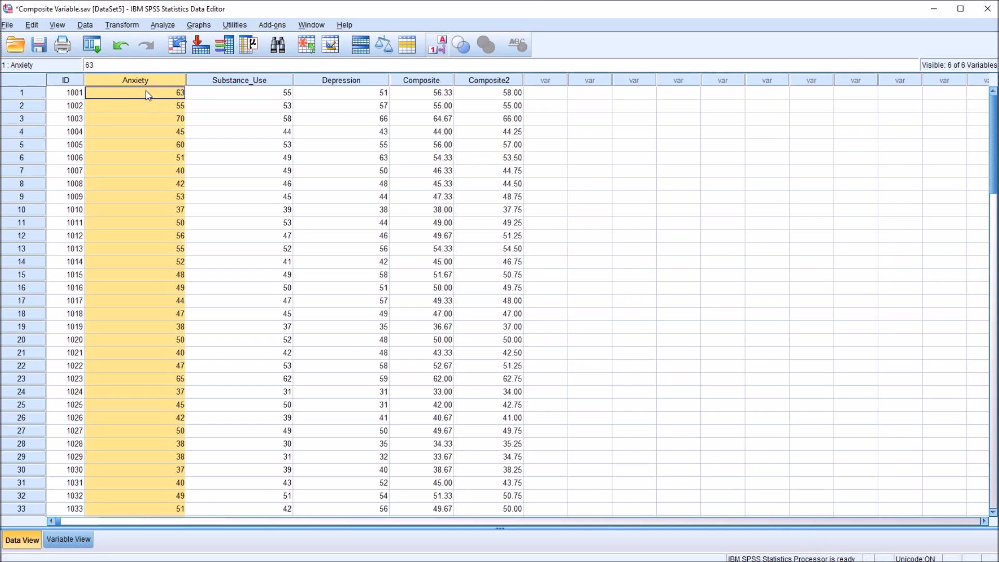
pyautogui.moveTo(253, 104)
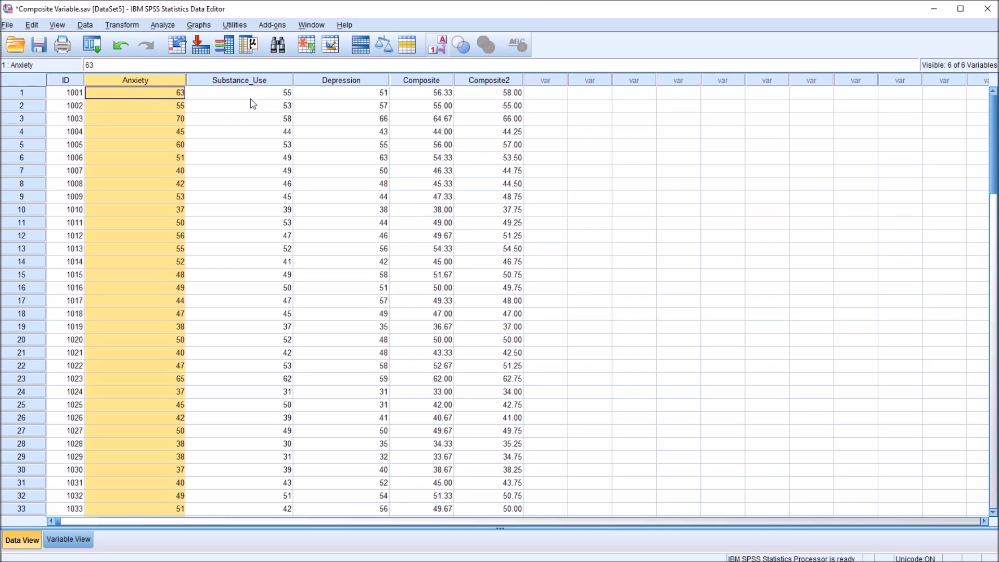
pyautogui.click(239, 92)
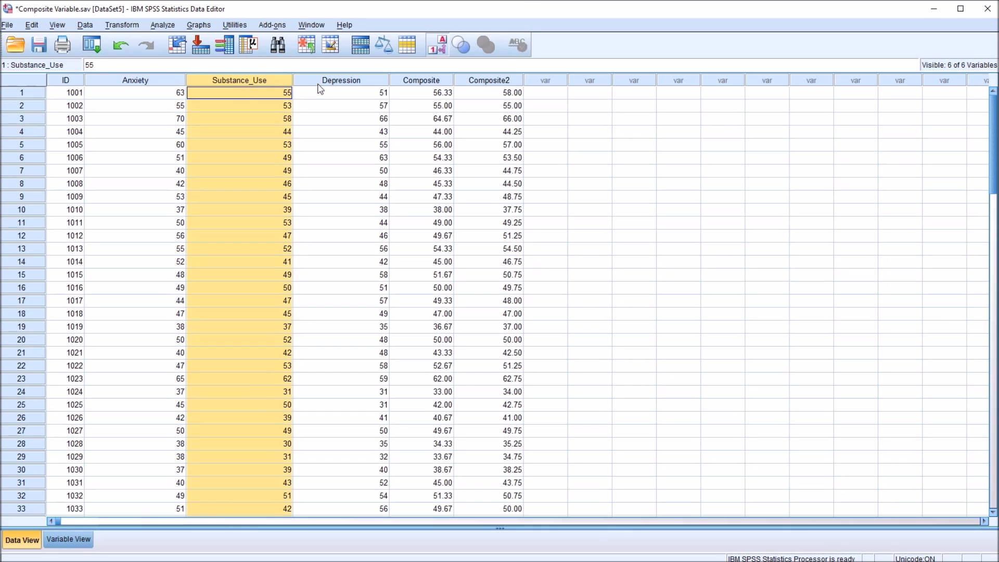
pyautogui.click(135, 93)
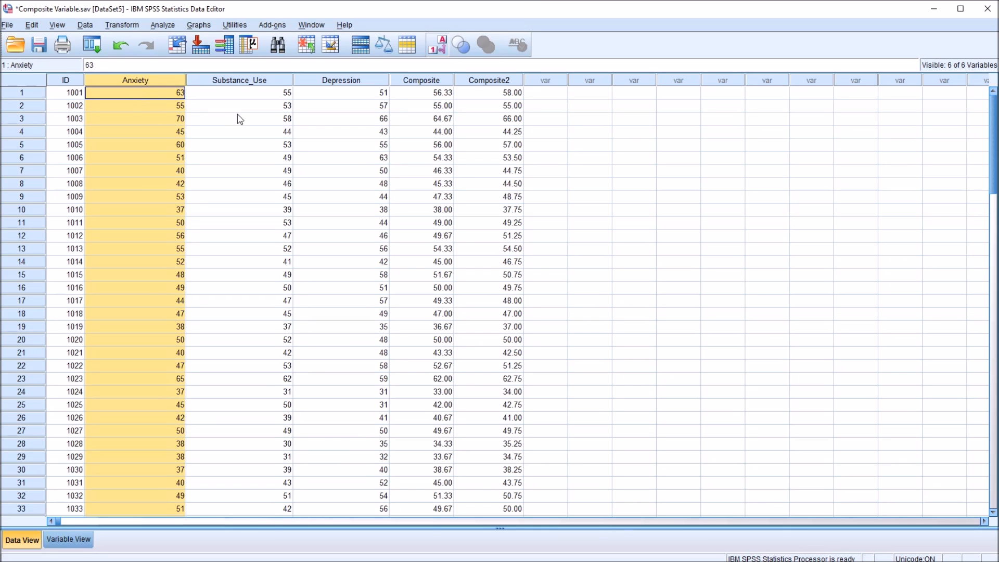
pyautogui.click(488, 92)
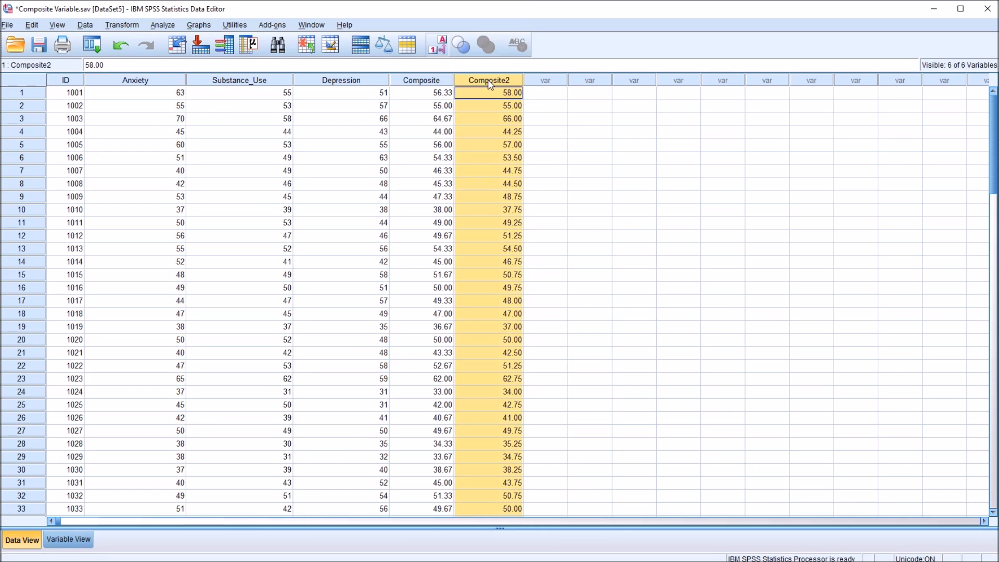
pyautogui.click(134, 92)
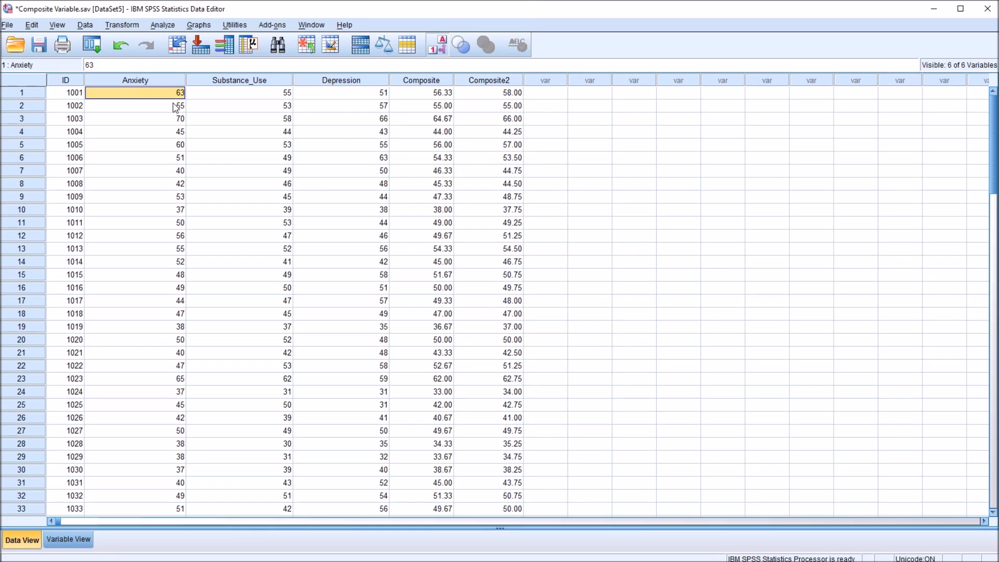
pyautogui.moveTo(512, 102)
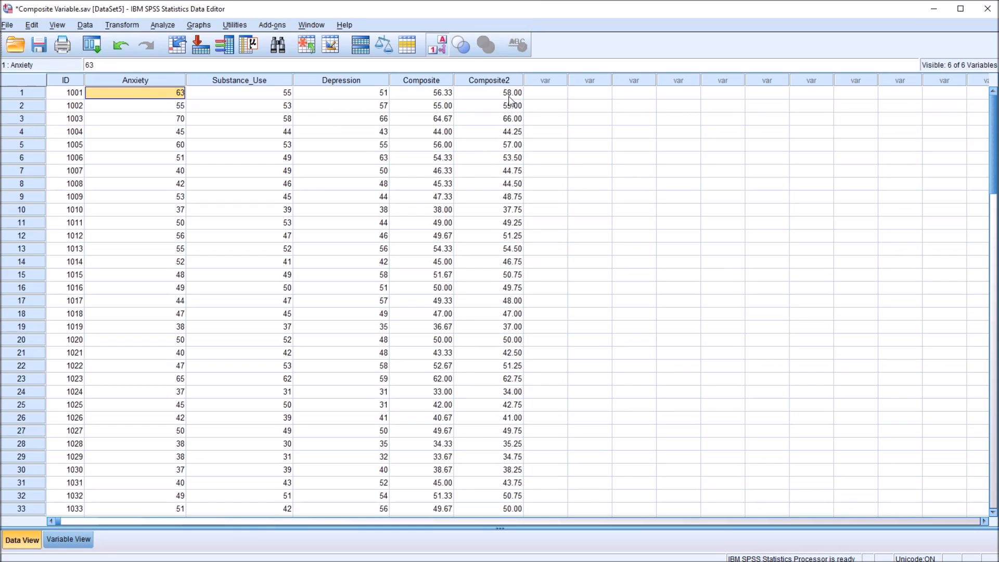
pyautogui.click(488, 92)
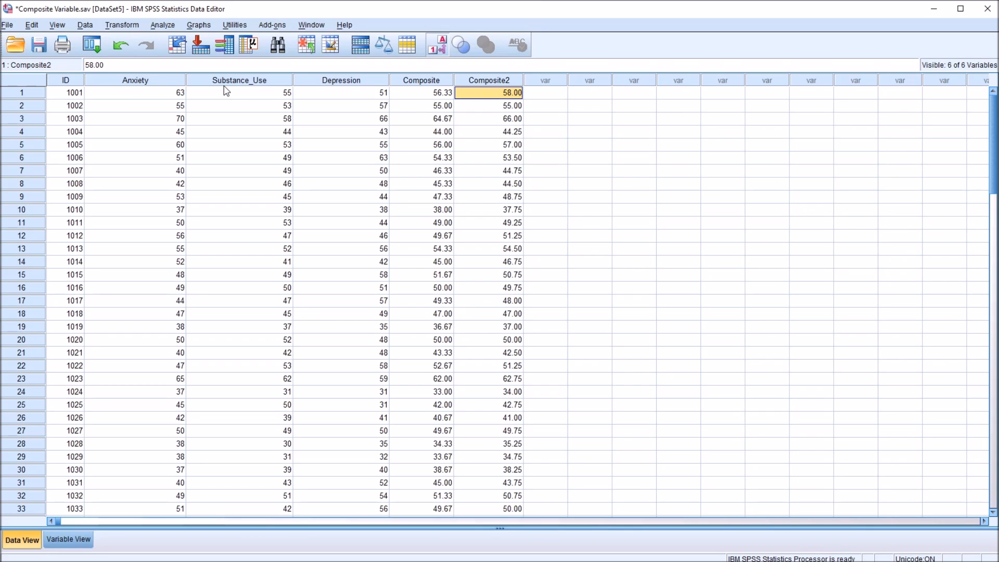
pyautogui.click(341, 93)
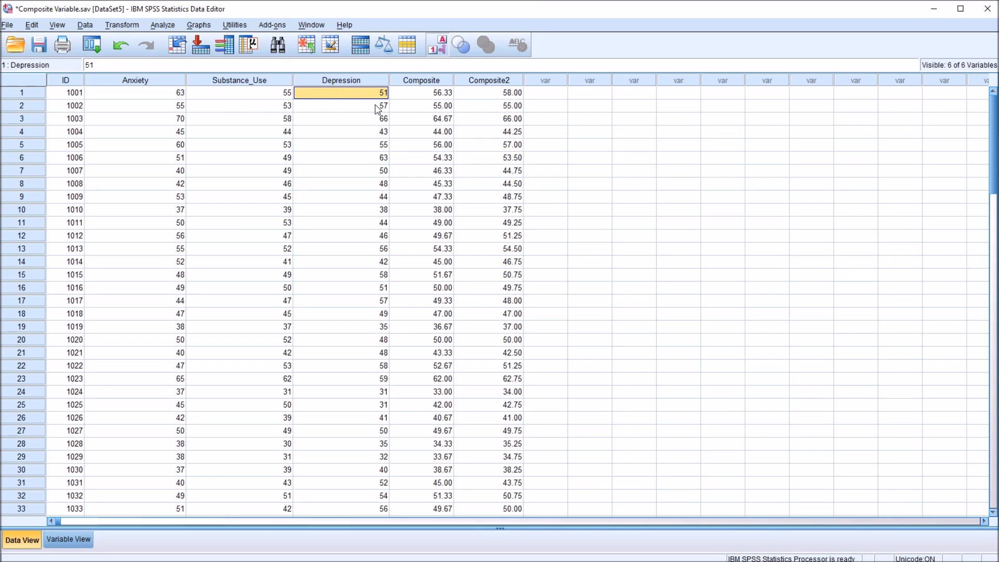
pyautogui.click(490, 93)
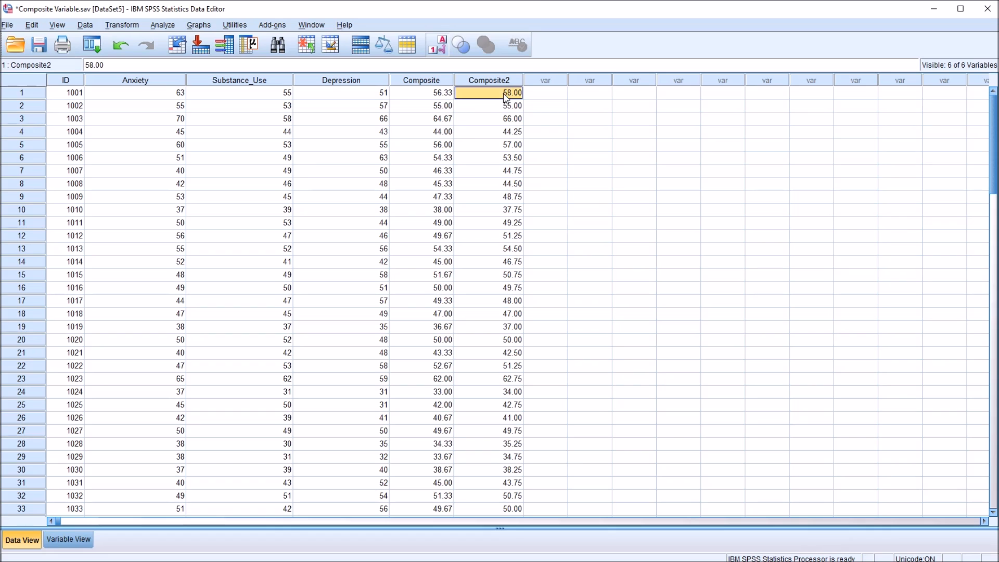
pyautogui.click(488, 80)
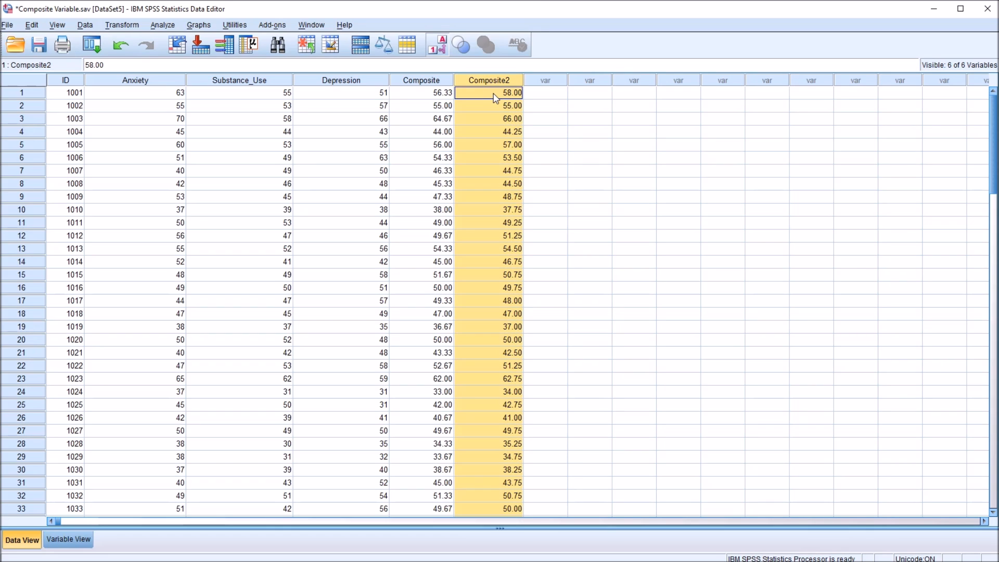
pyautogui.click(545, 93)
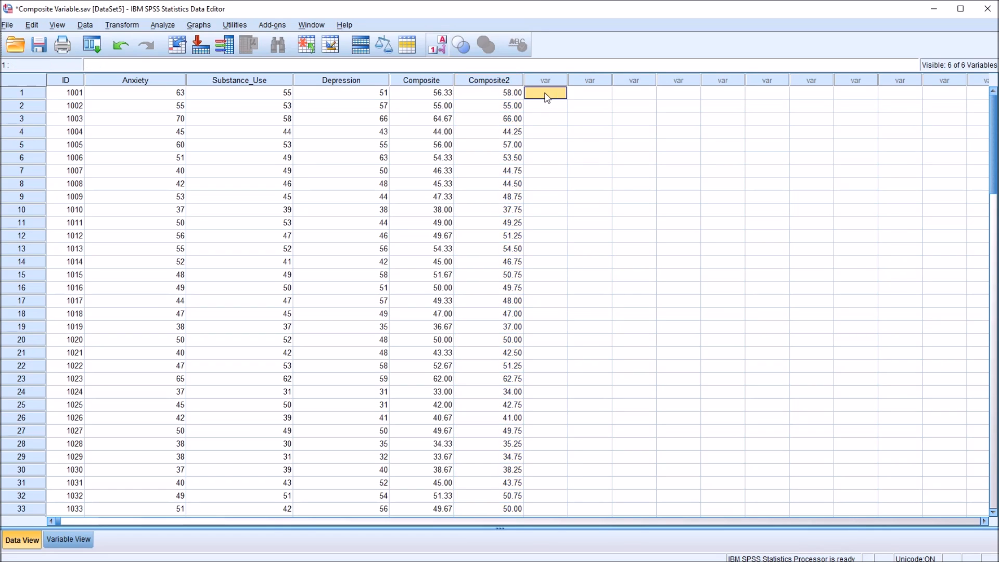
# Step: Reopen Compute Variable showing Composite2's weighted expression
pyautogui.click(121, 25)
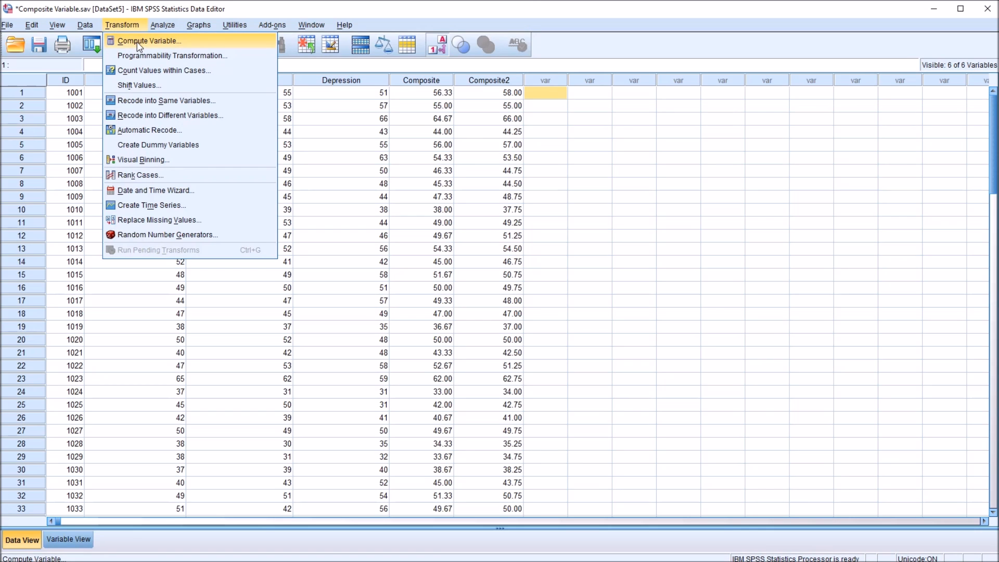
pyautogui.click(149, 41)
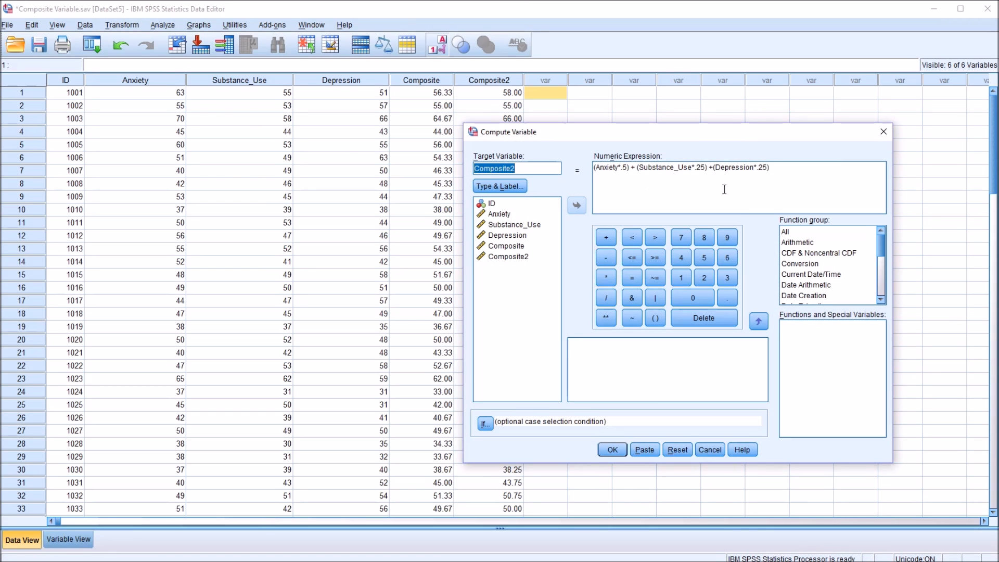
pyautogui.moveTo(613, 182)
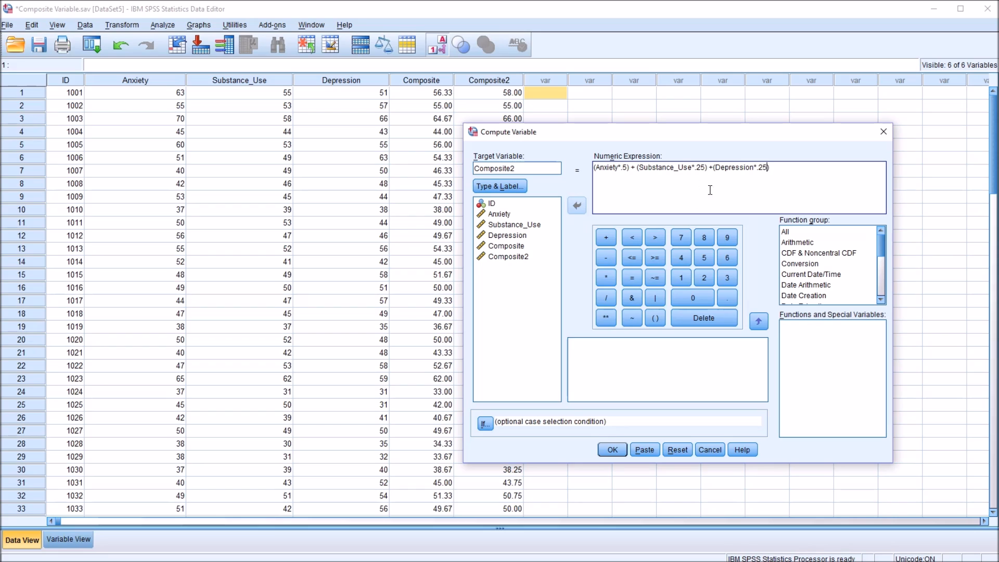
pyautogui.moveTo(546, 541)
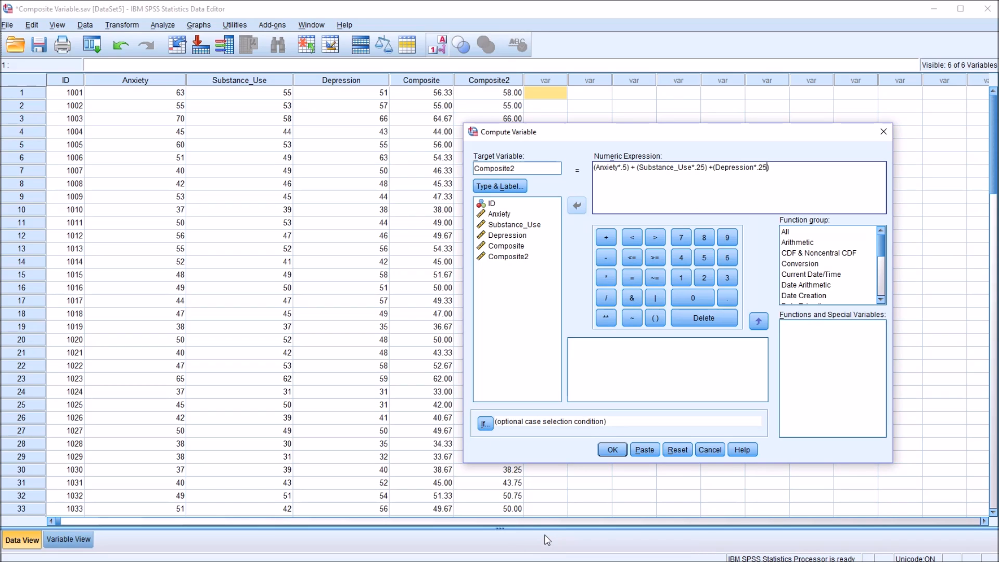